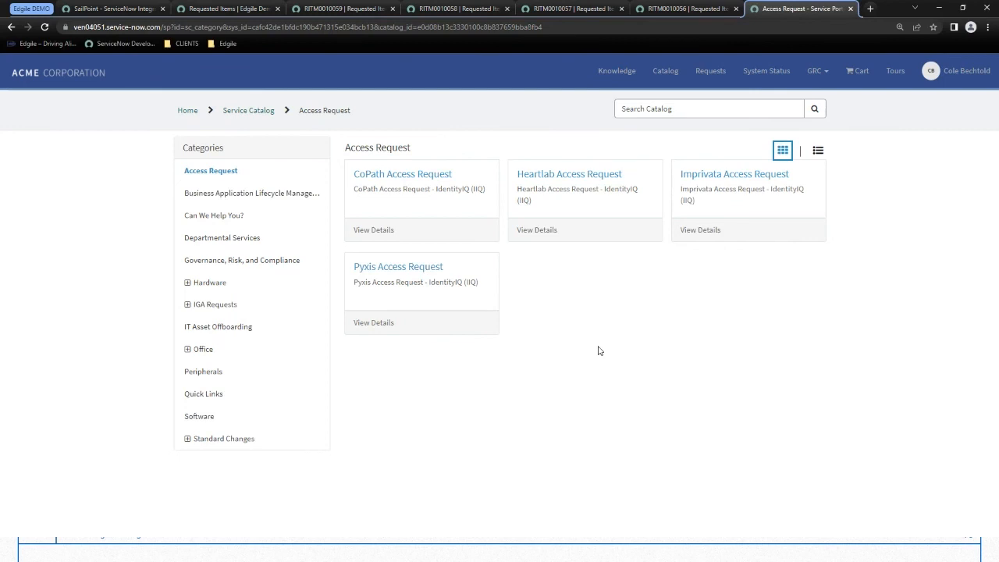
{"action": "mouse_move", "coordinate": [584, 331]}
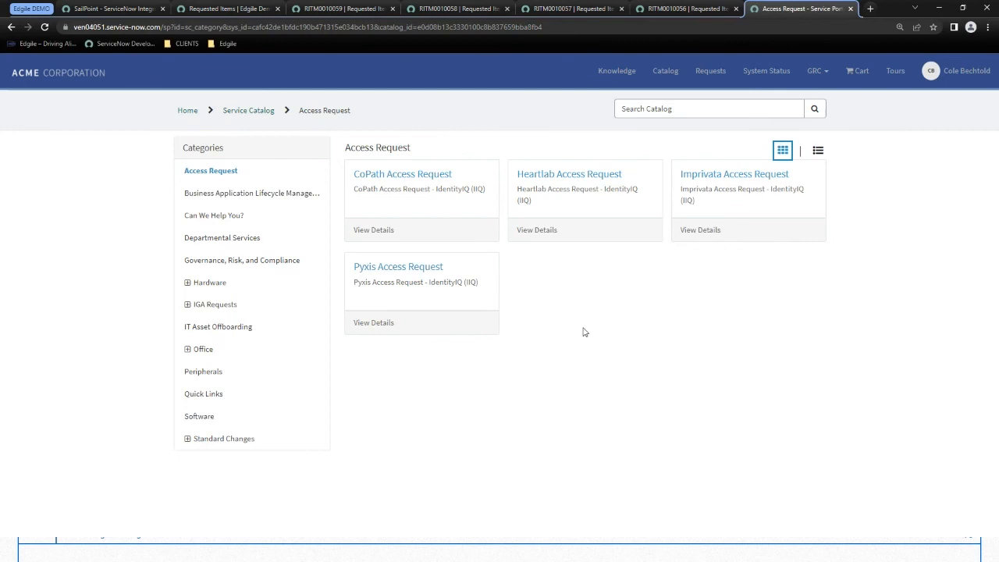
{"action": "mouse_move", "coordinate": [590, 365]}
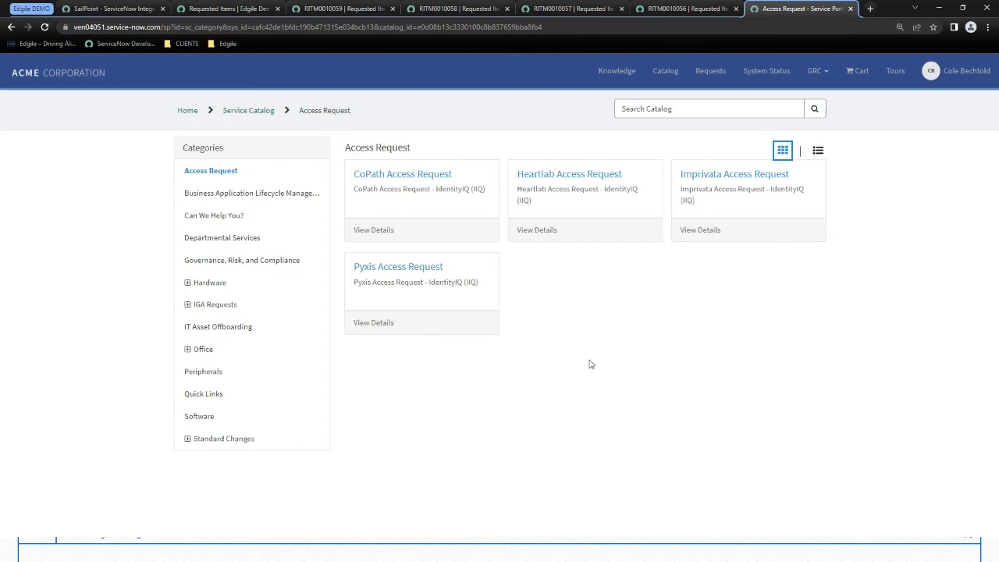
{"action": "mouse_move", "coordinate": [602, 370]}
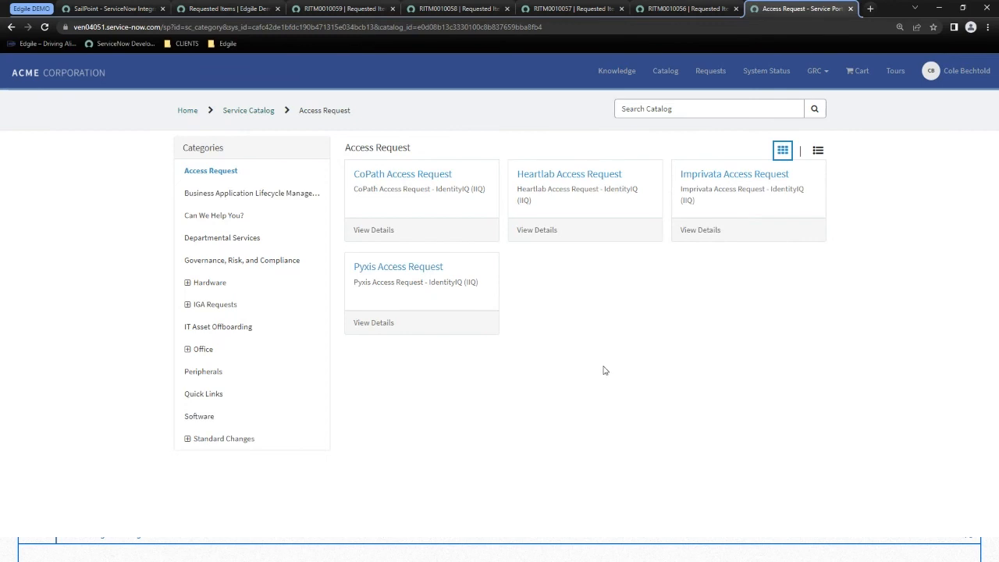
{"action": "mouse_move", "coordinate": [398, 265]}
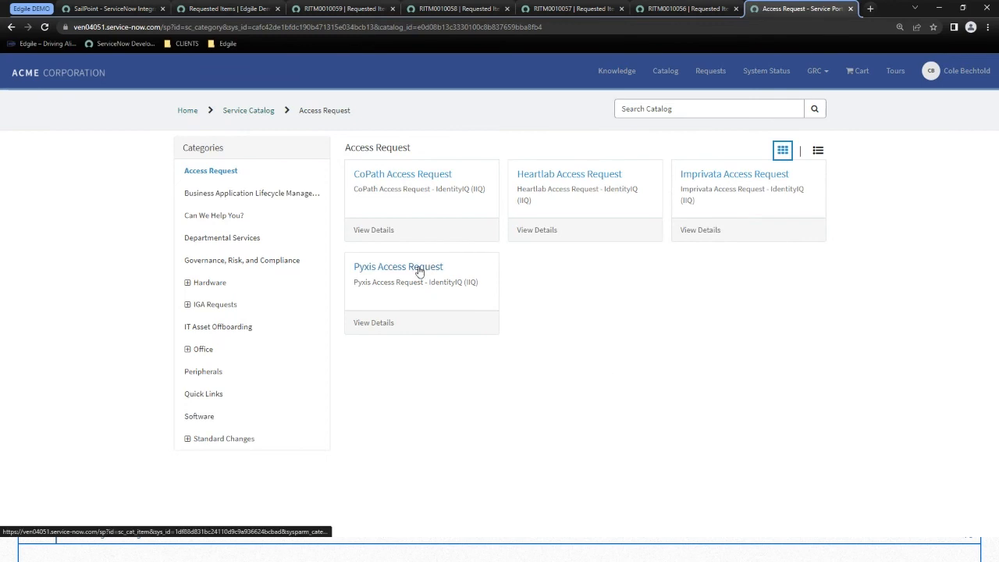
- Start a Pyxis Access Request and keep the request type as New Access
{"action": "left_click", "coordinate": [398, 265]}
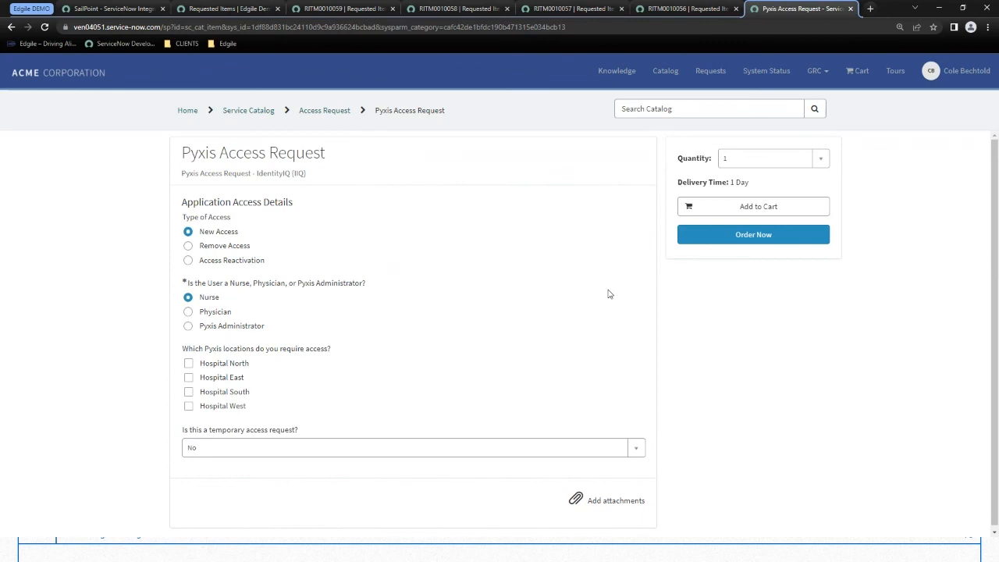
{"action": "mouse_move", "coordinate": [372, 235]}
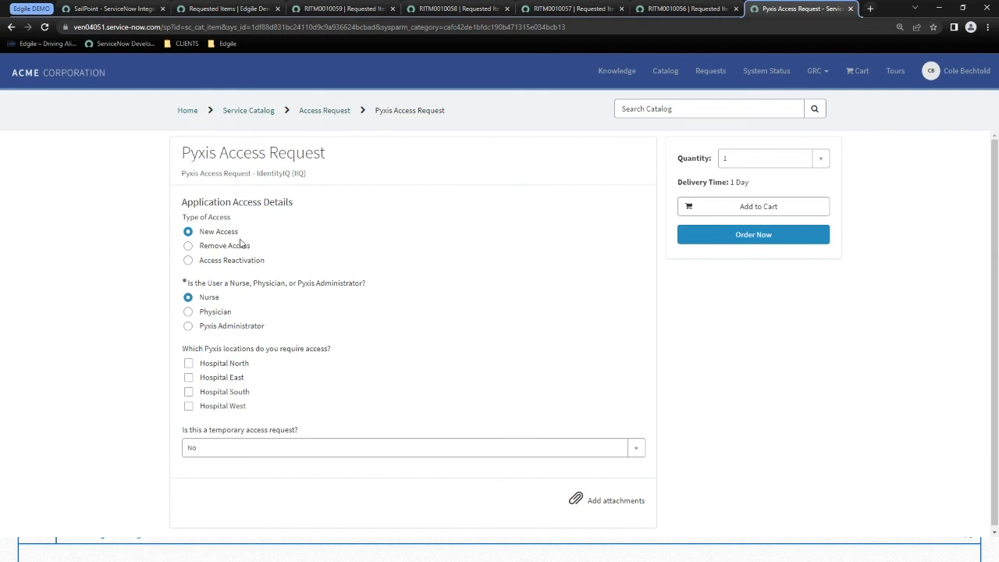
{"action": "left_click", "coordinate": [187, 245]}
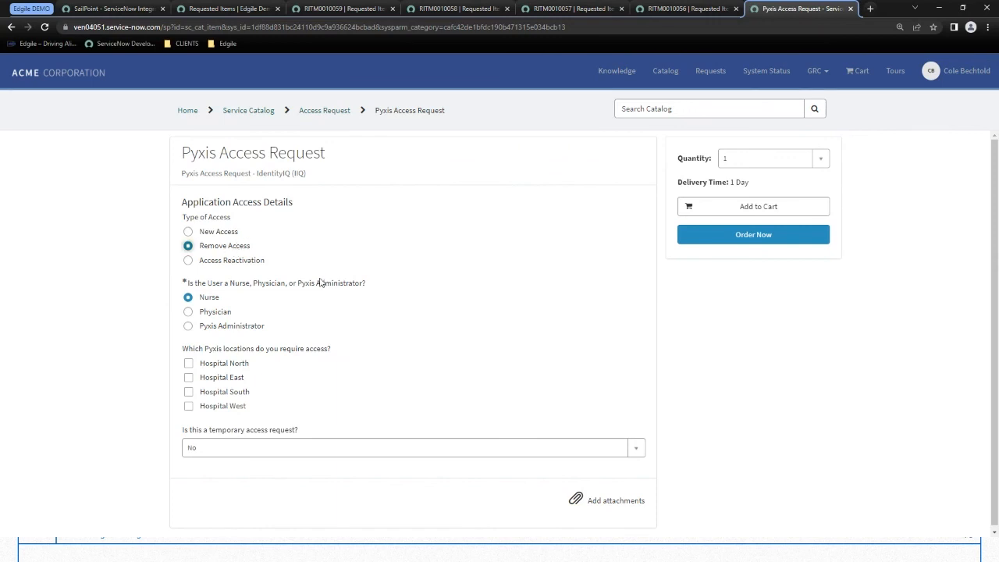
{"action": "mouse_move", "coordinate": [246, 259]}
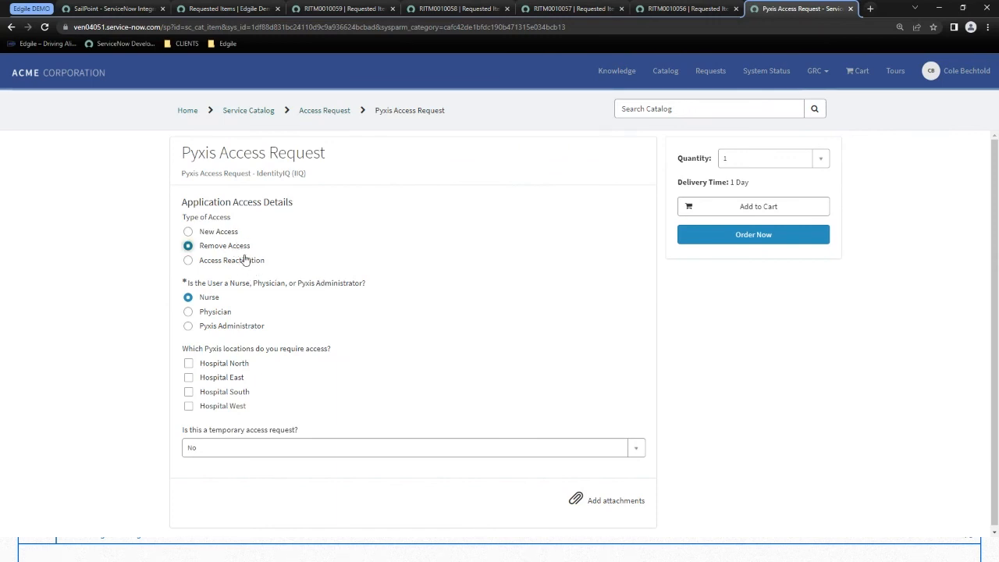
{"action": "left_click", "coordinate": [187, 231]}
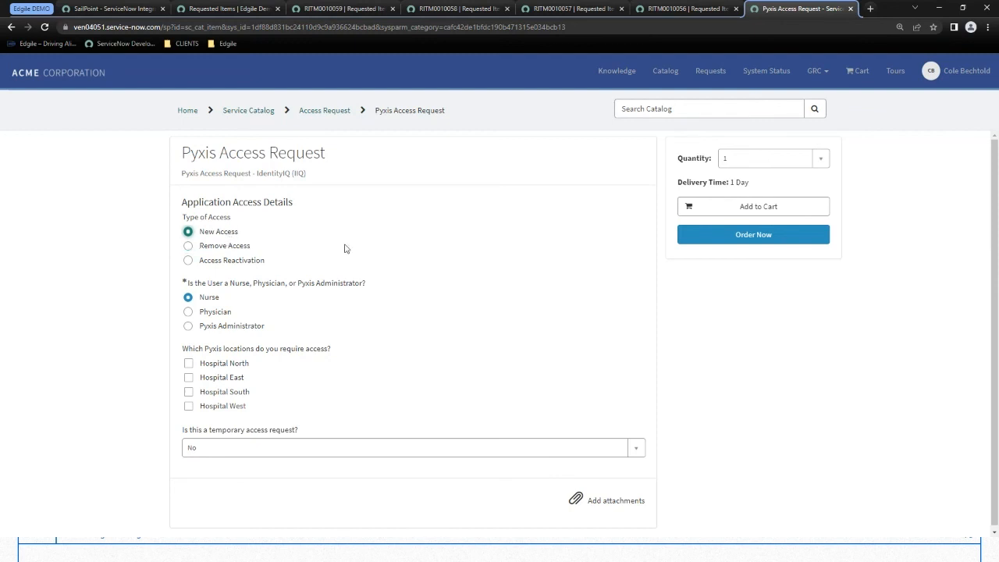
{"action": "mouse_move", "coordinate": [459, 240]}
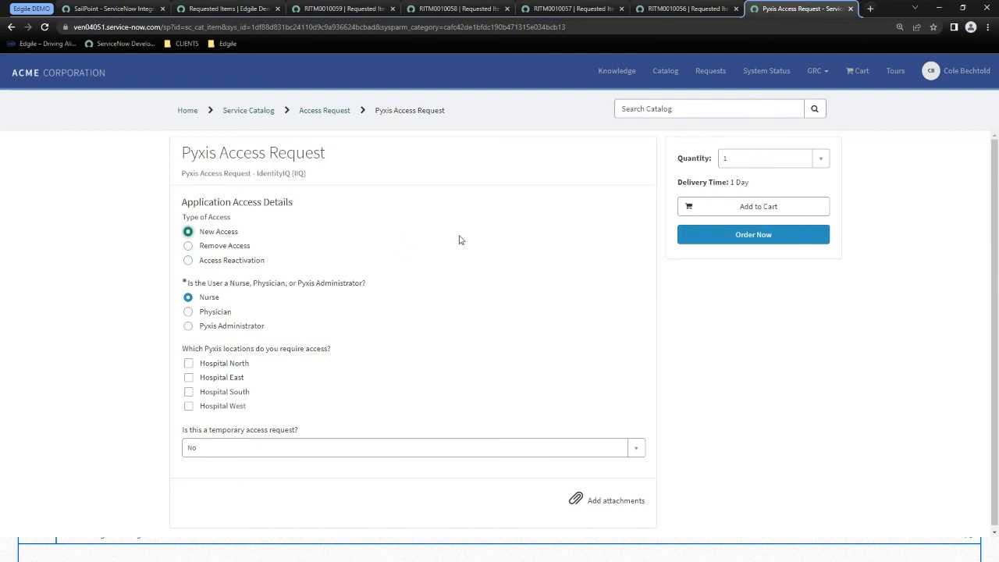
{"action": "mouse_move", "coordinate": [247, 348]}
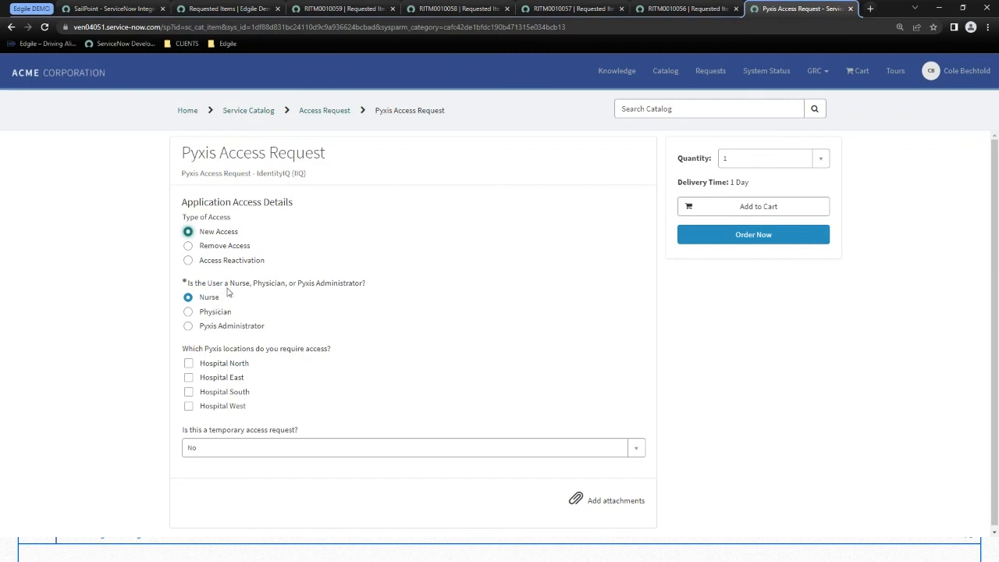
{"action": "mouse_move", "coordinate": [384, 308]}
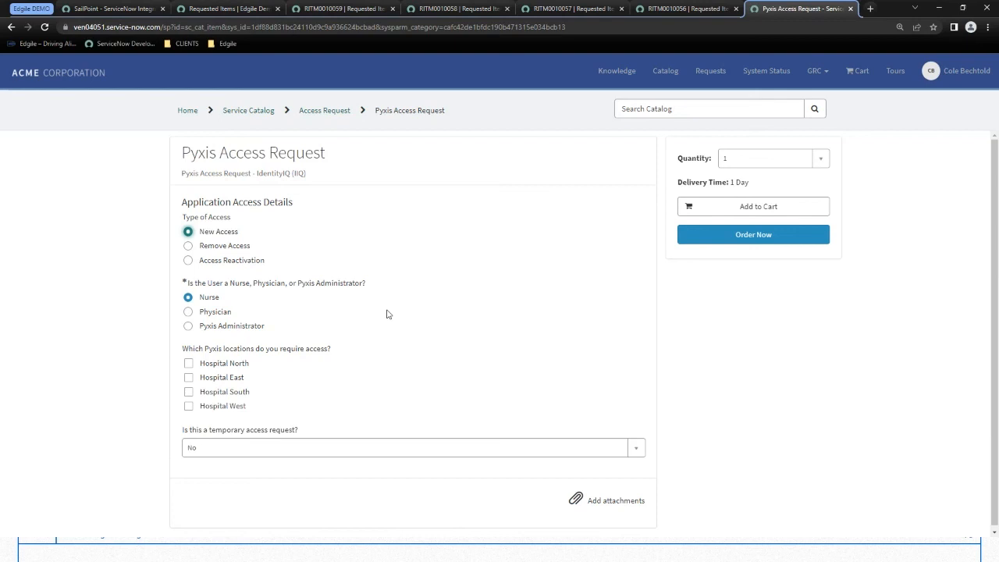
{"action": "mouse_move", "coordinate": [368, 325]}
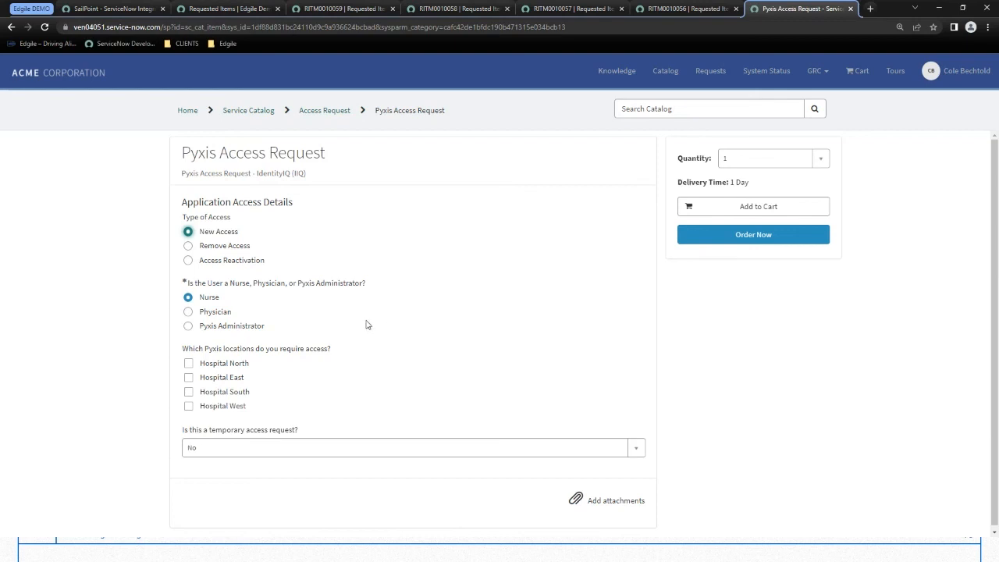
{"action": "mouse_move", "coordinate": [209, 317]}
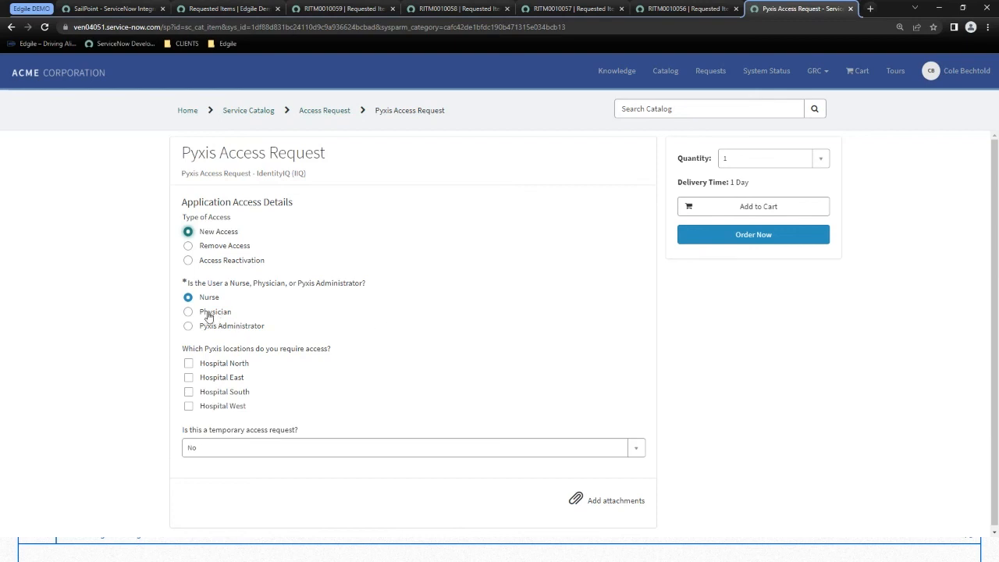
- Mark the user as a Physician and select the hospital locations starting with Hospital North
{"action": "left_click", "coordinate": [187, 313]}
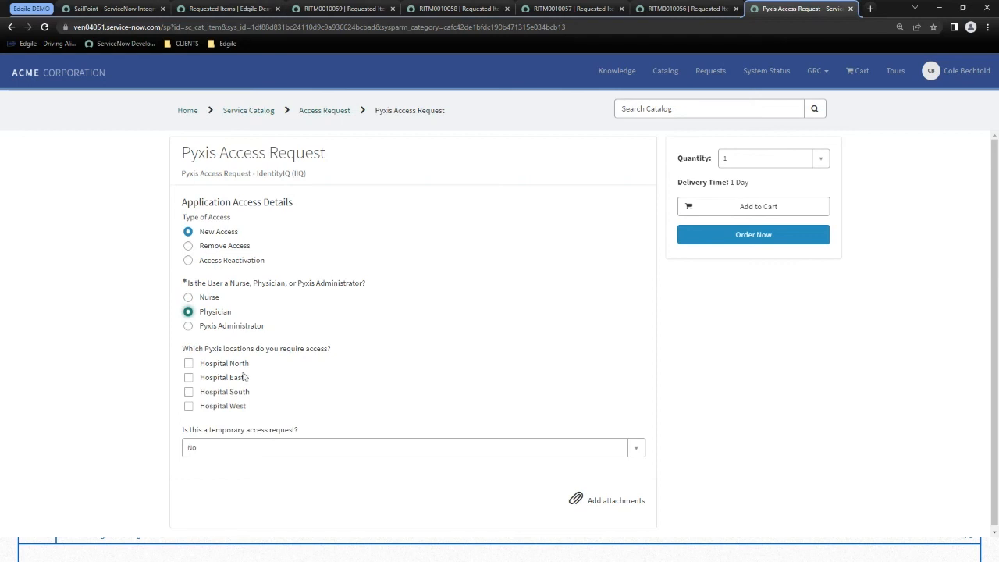
{"action": "mouse_move", "coordinate": [267, 362]}
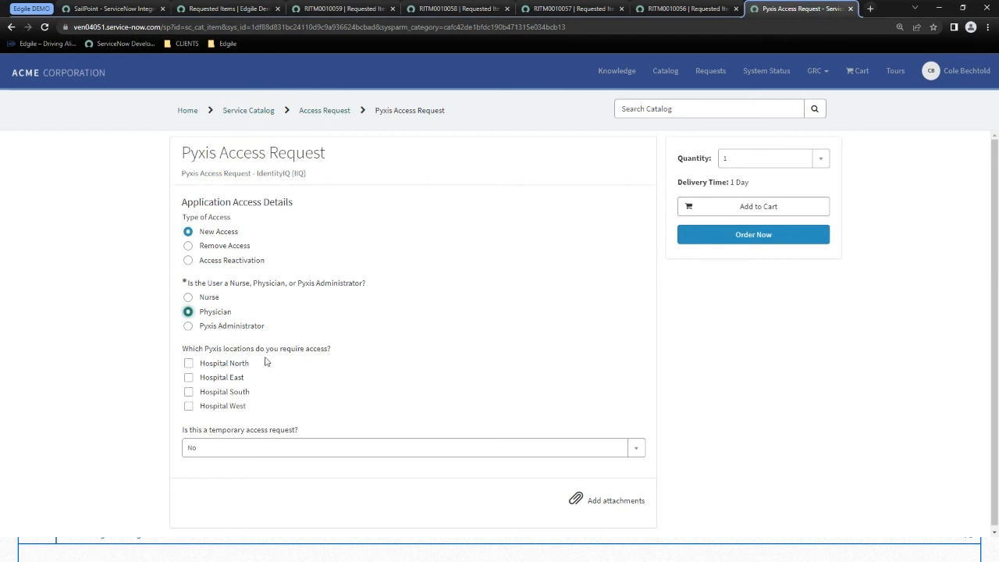
{"action": "mouse_move", "coordinate": [246, 368]}
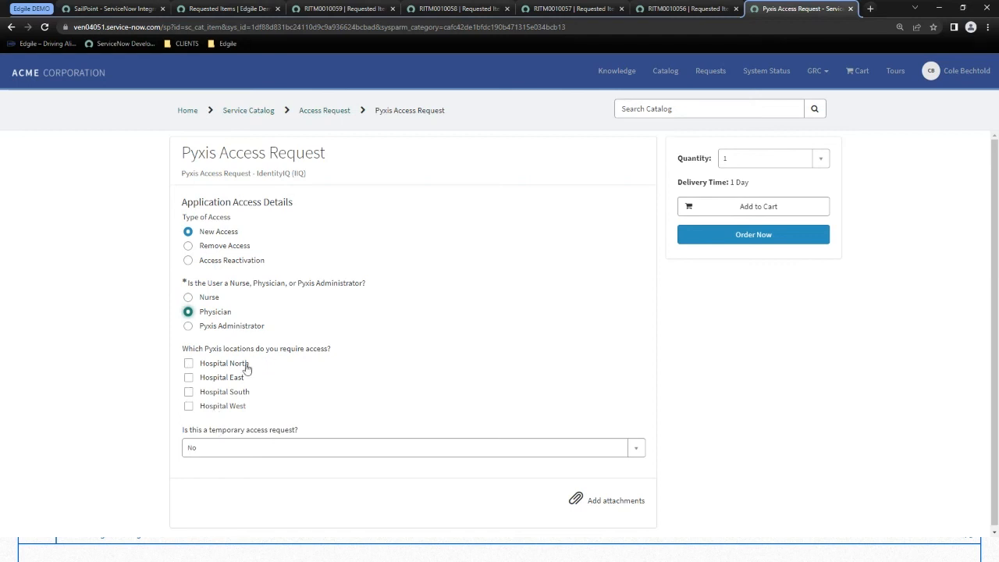
{"action": "left_click", "coordinate": [187, 362]}
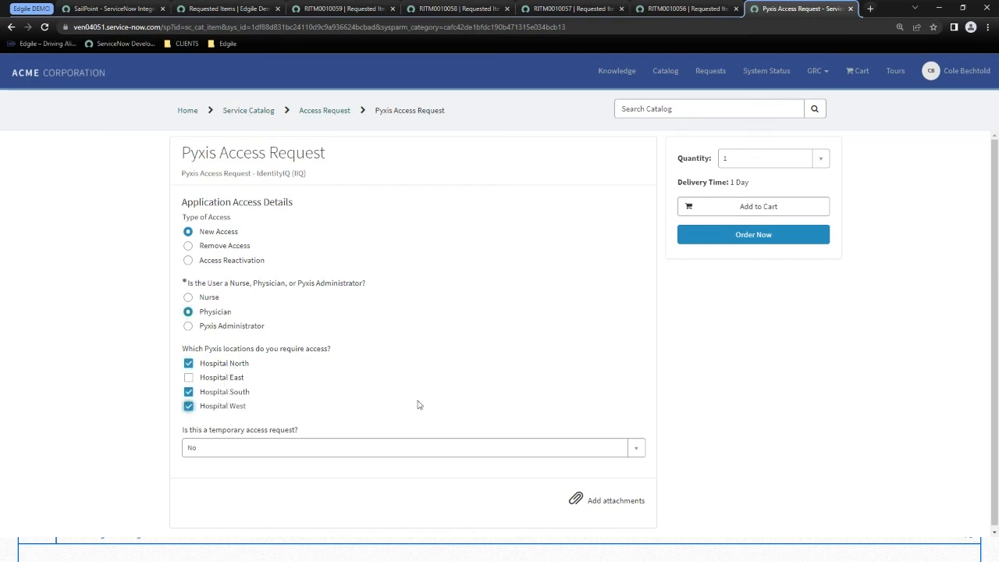
{"action": "mouse_move", "coordinate": [470, 371]}
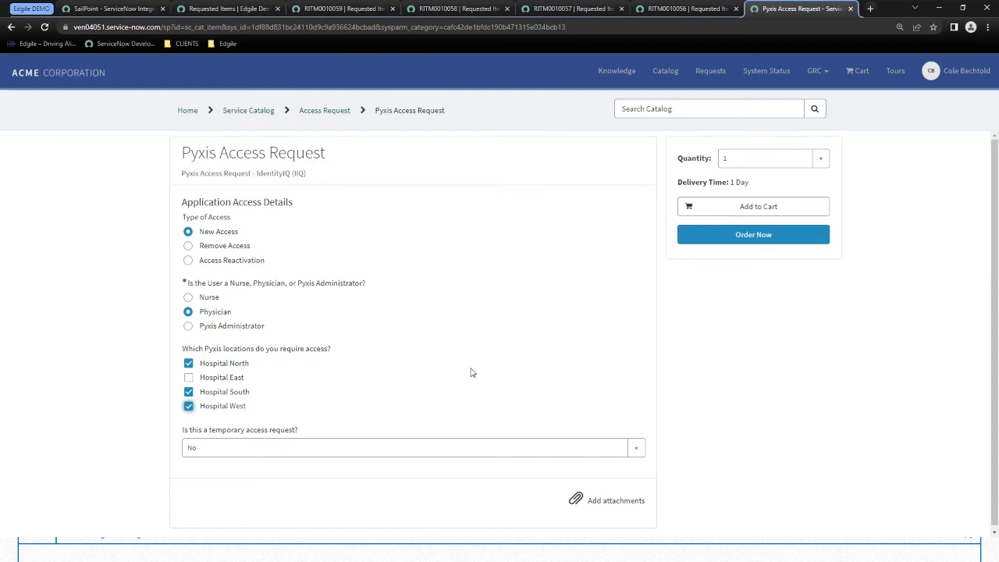
{"action": "mouse_move", "coordinate": [525, 366]}
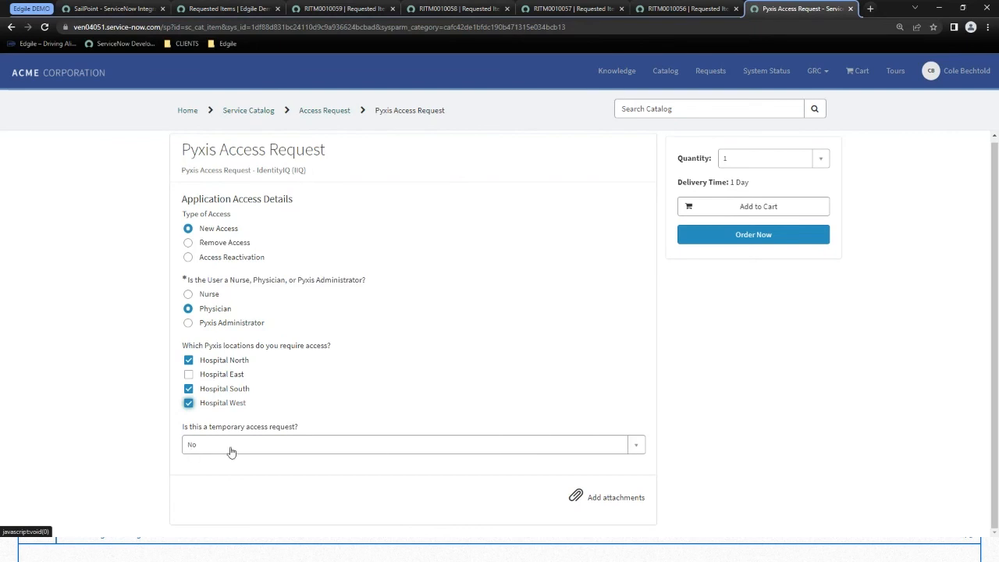
- Mark the request as temporary access from 2022-08-18 to 2022-11-30
{"action": "left_click", "coordinate": [409, 444]}
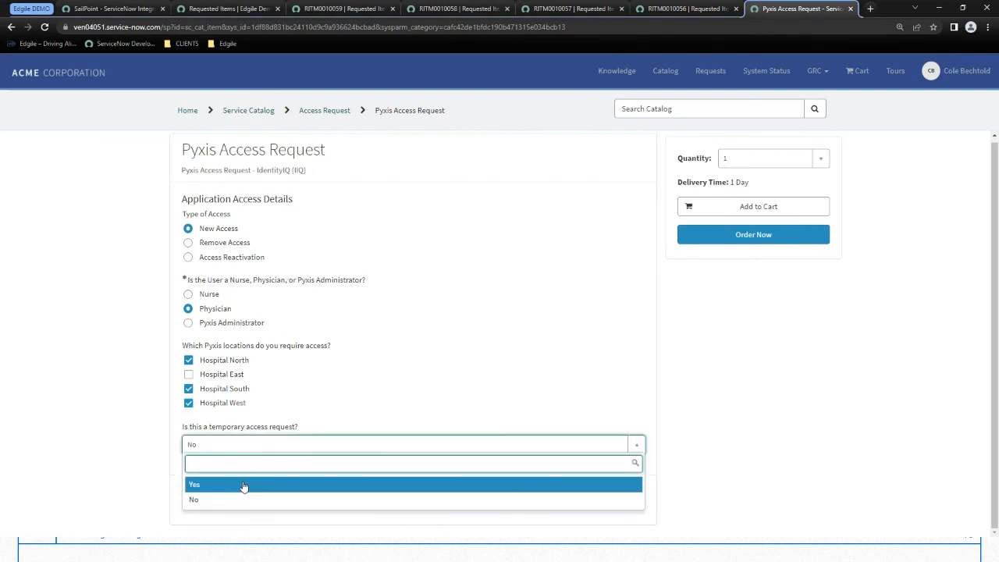
{"action": "left_click", "coordinate": [194, 484]}
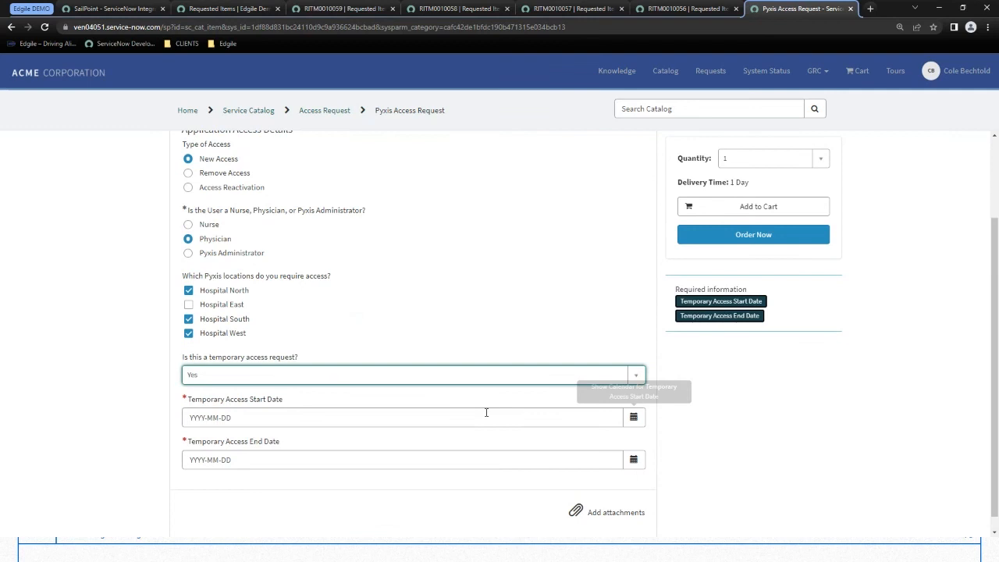
{"action": "mouse_move", "coordinate": [634, 419]}
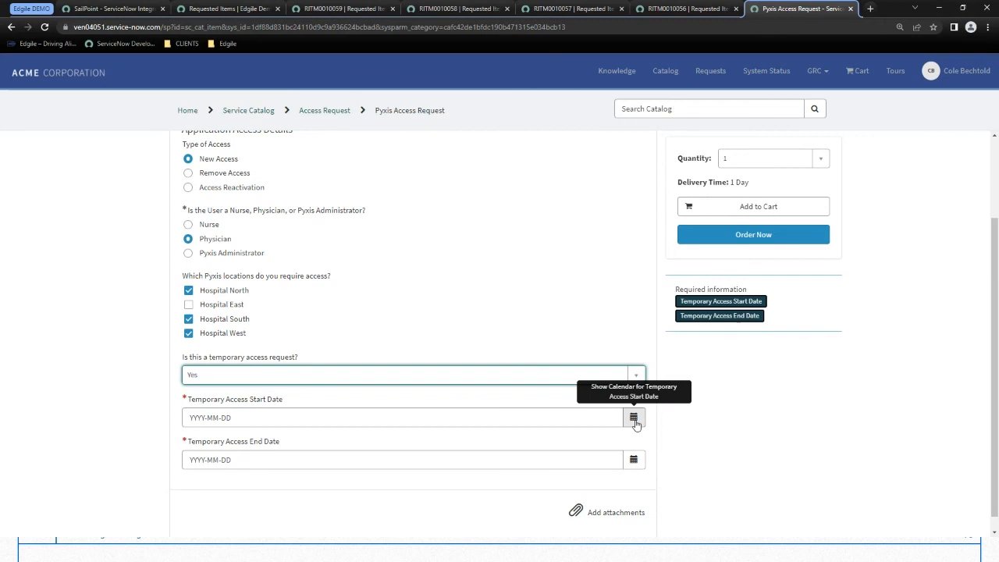
{"action": "left_click", "coordinate": [634, 419]}
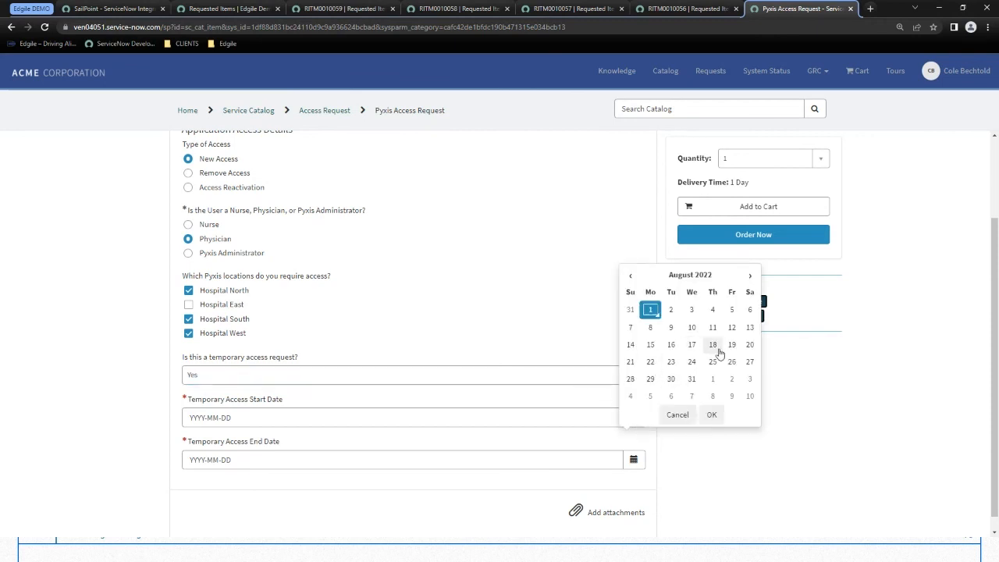
{"action": "left_click", "coordinate": [712, 345]}
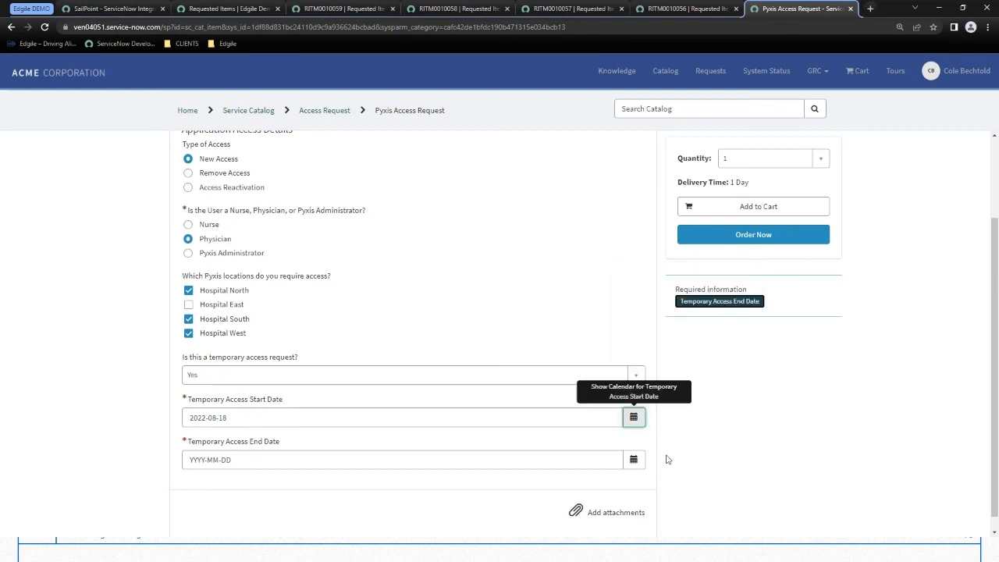
{"action": "left_click", "coordinate": [634, 459]}
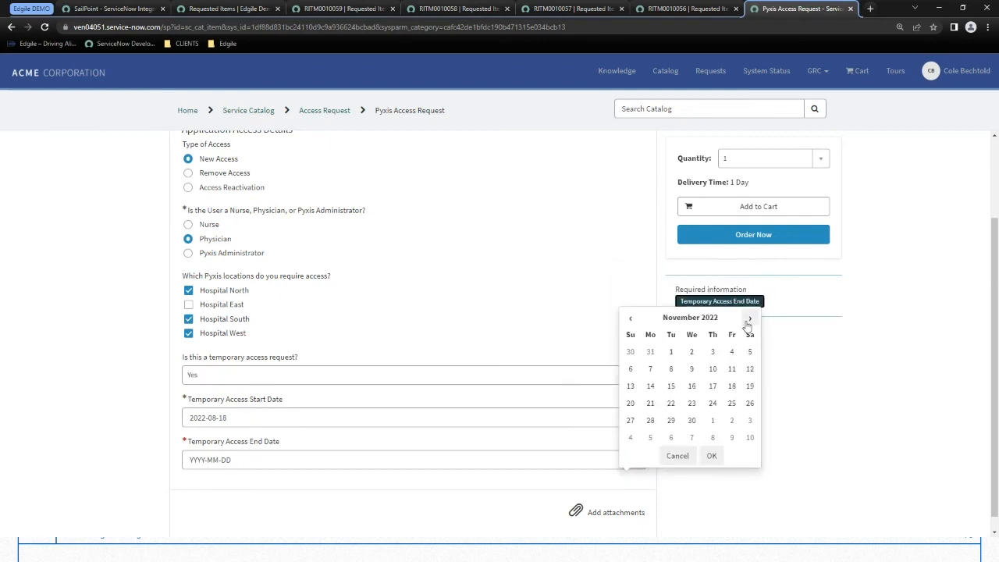
{"action": "left_click", "coordinate": [691, 420]}
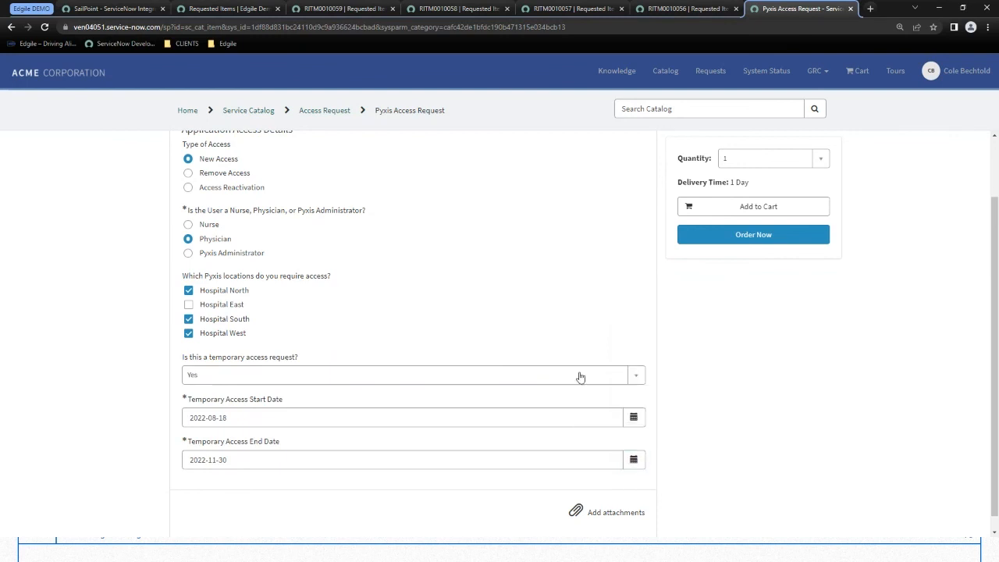
{"action": "scroll", "scroll_direction": "up", "scroll_amount": 3}
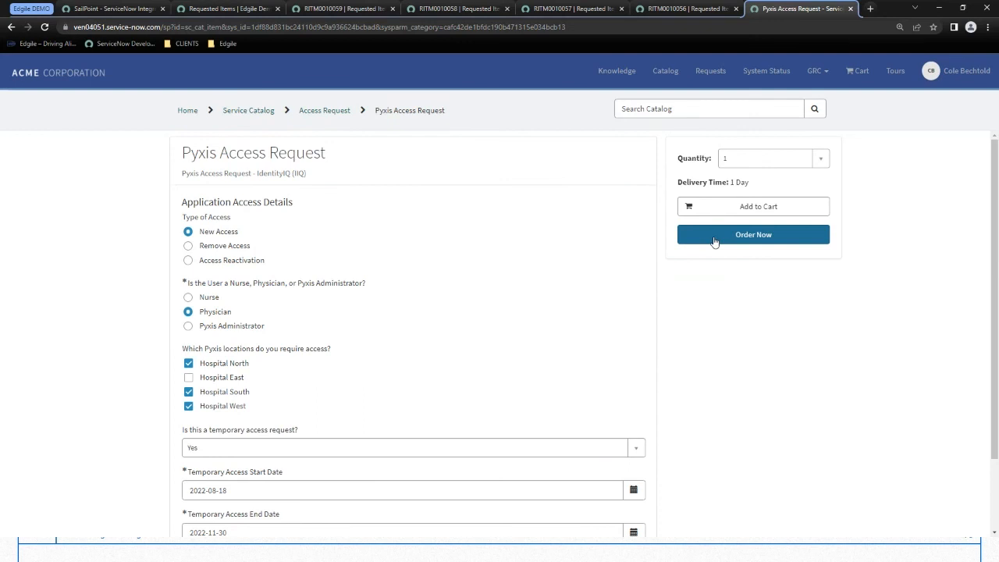
{"action": "left_click", "coordinate": [753, 234]}
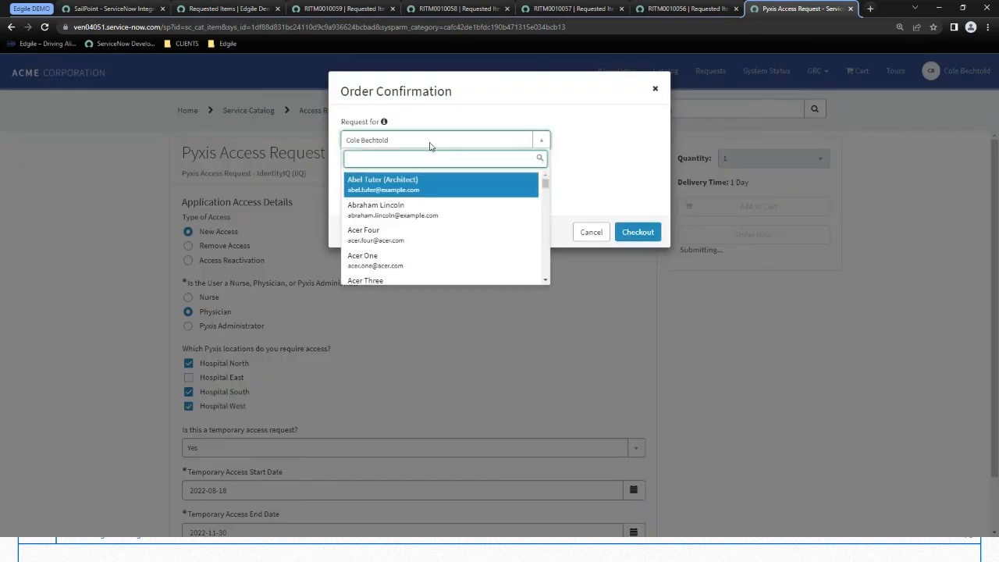
{"action": "type", "text": "alan offer"}
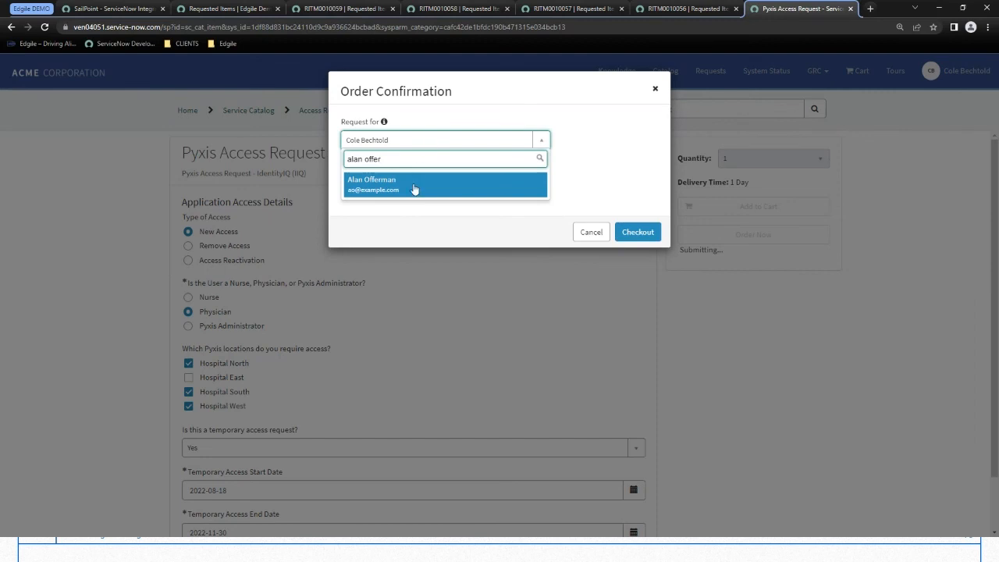
{"action": "left_click", "coordinate": [371, 184]}
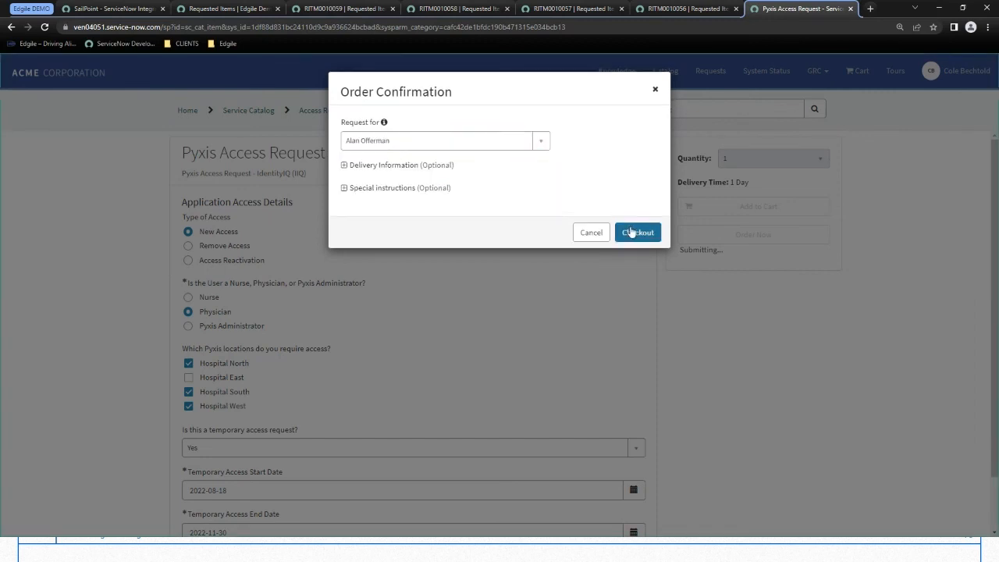
{"action": "left_click", "coordinate": [637, 231]}
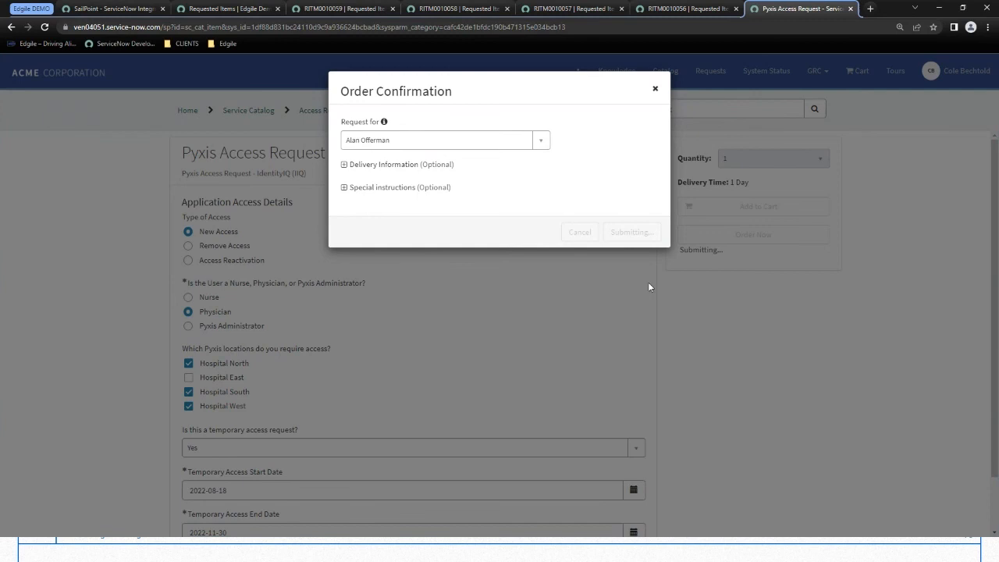
{"action": "left_click", "coordinate": [631, 231]}
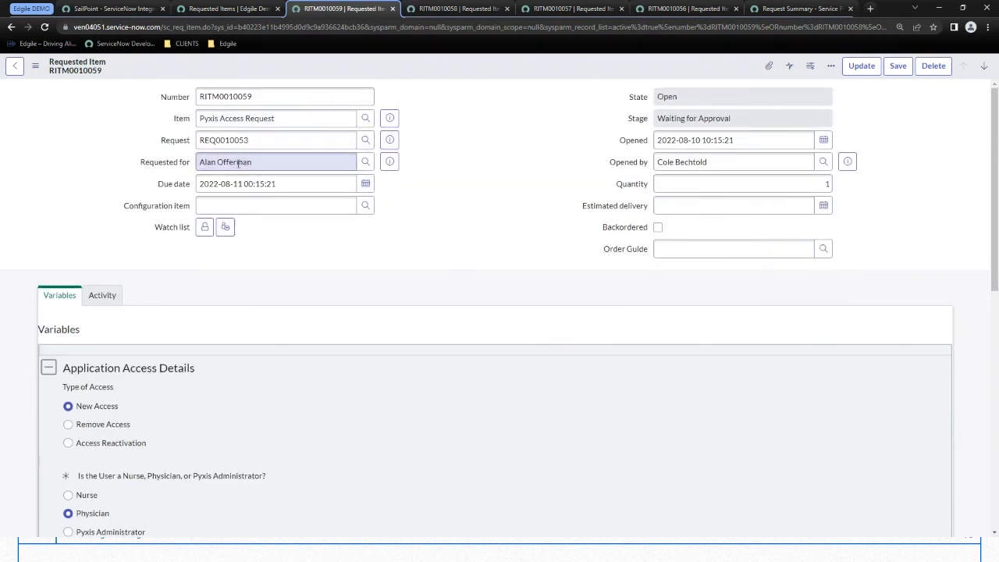
{"action": "left_click", "coordinate": [284, 119]}
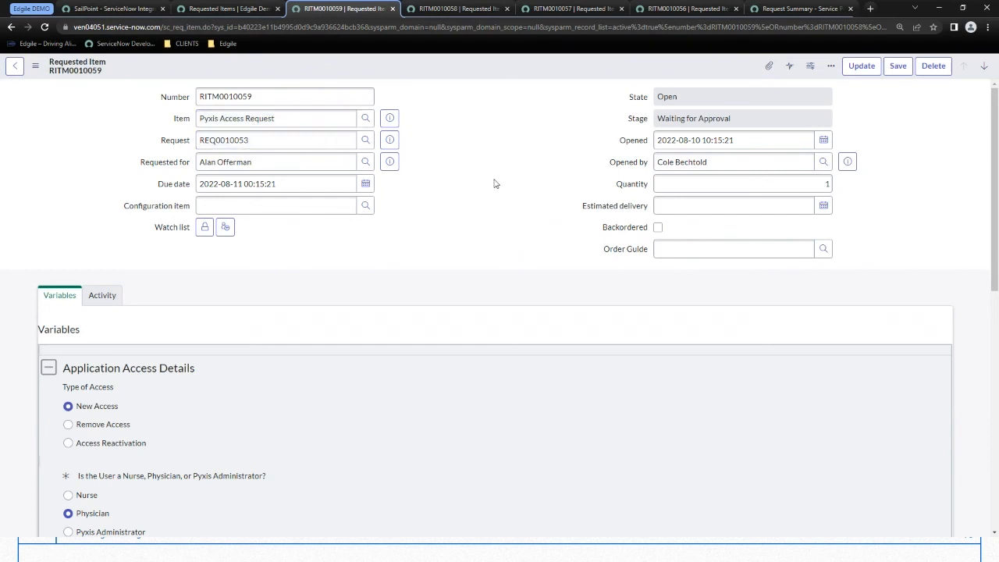
{"action": "scroll", "scroll_direction": "down", "scroll_amount": 3}
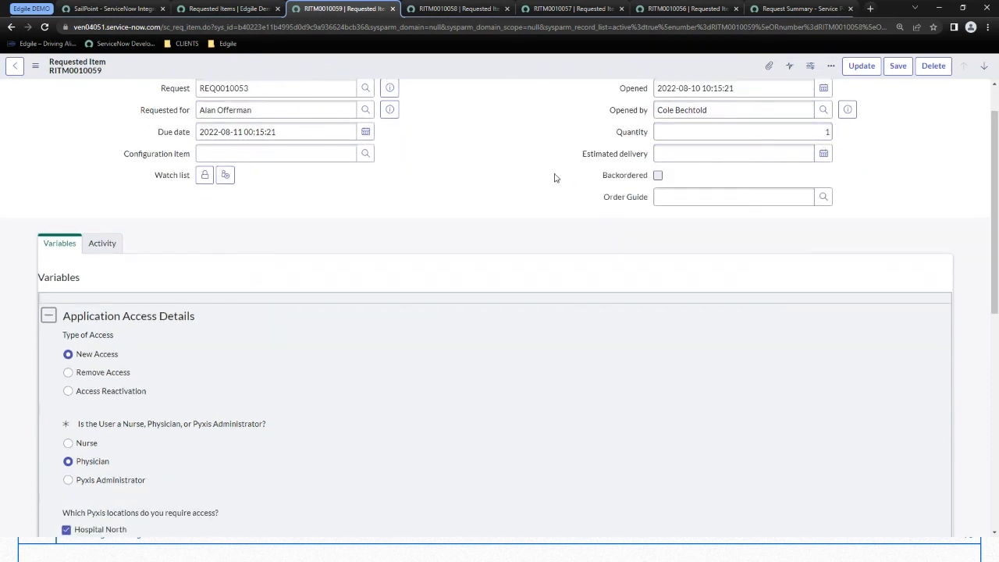
{"action": "scroll", "scroll_direction": "down", "scroll_amount": 3}
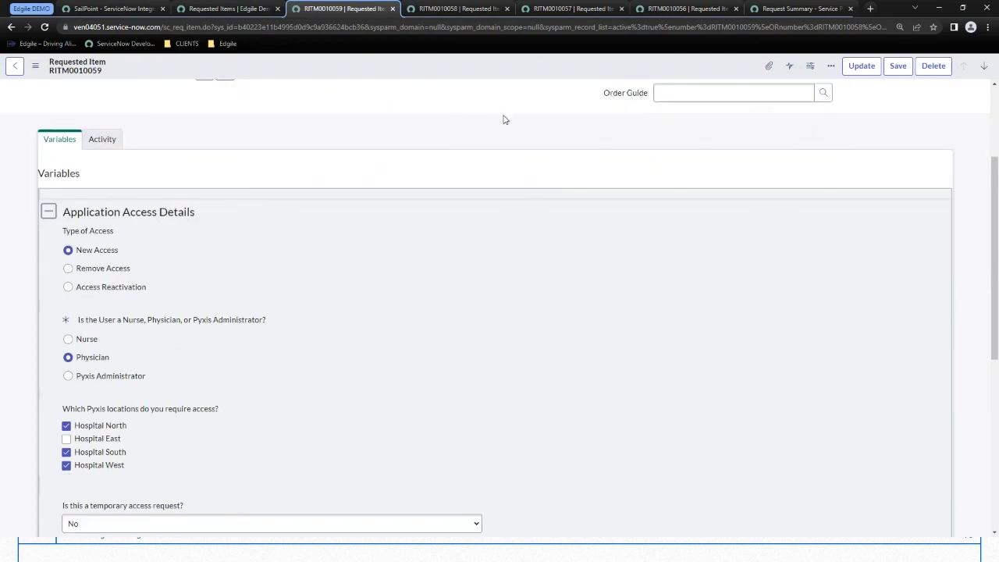
{"action": "scroll", "scroll_direction": "down", "scroll_amount": 3}
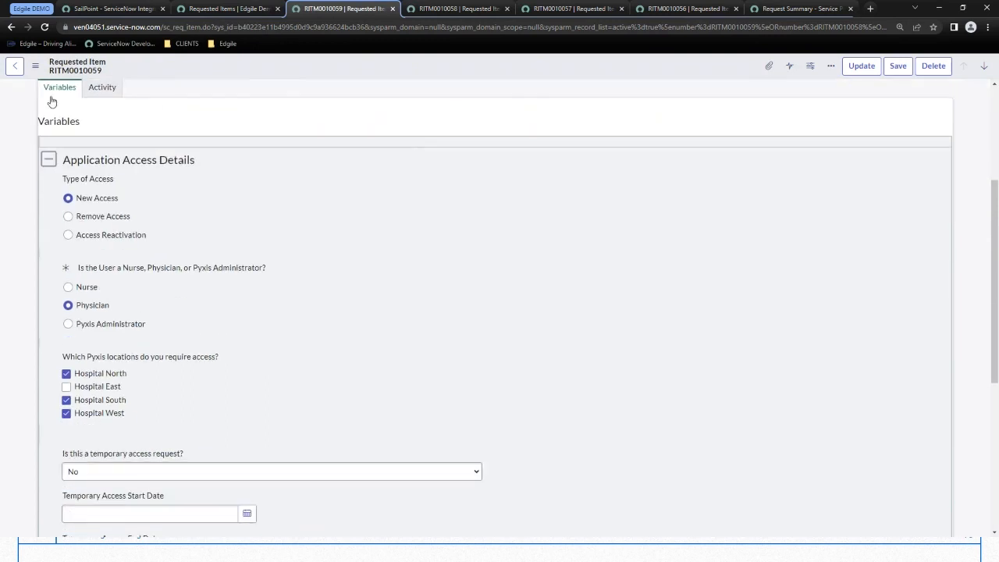
{"action": "mouse_move", "coordinate": [377, 193]}
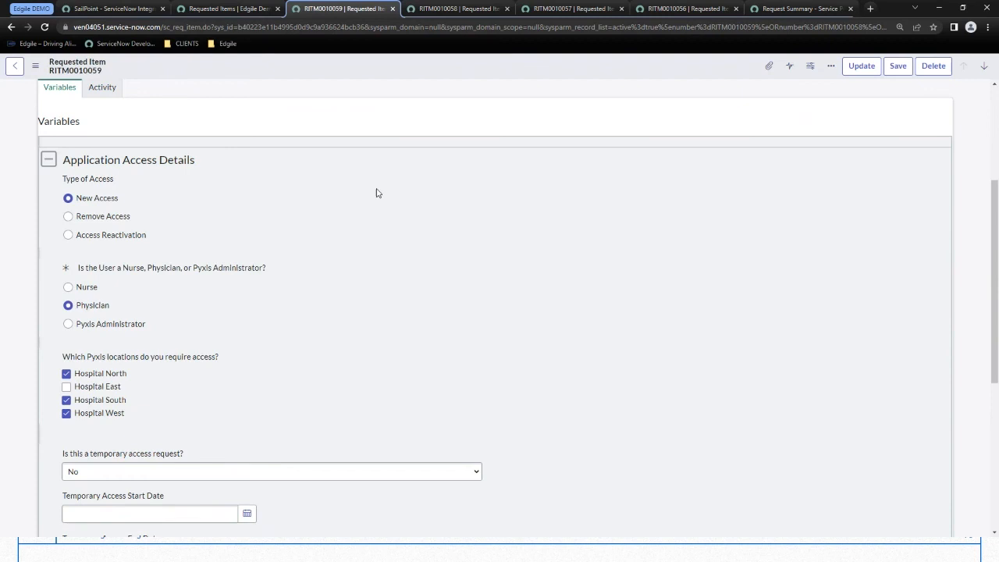
{"action": "mouse_move", "coordinate": [334, 201]}
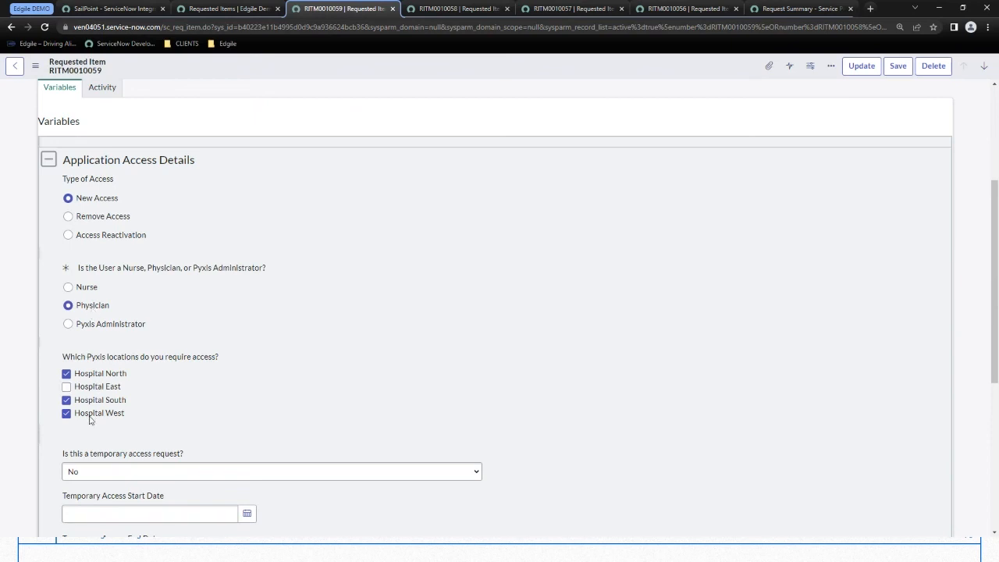
{"action": "scroll", "scroll_direction": "down", "scroll_amount": 3}
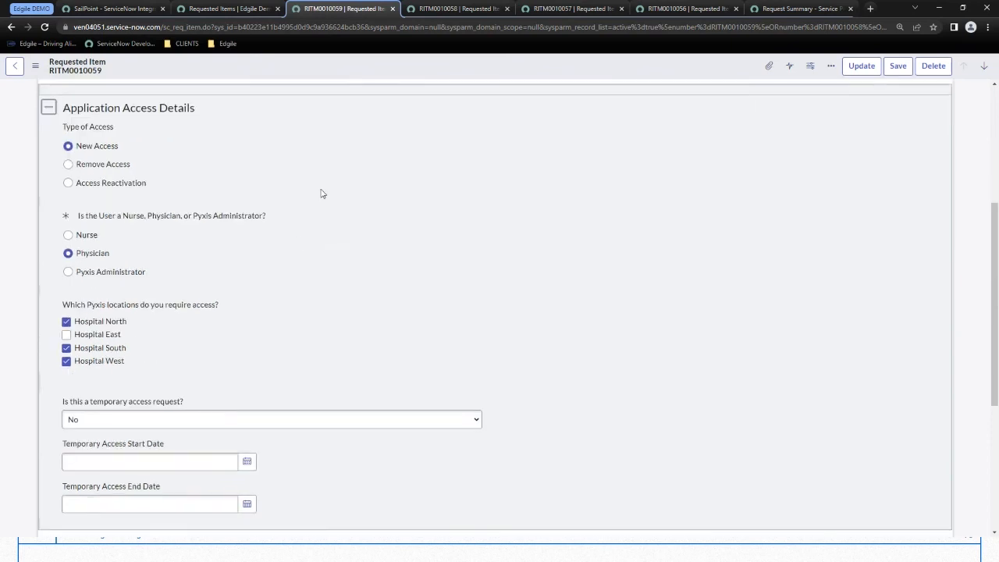
{"action": "scroll", "scroll_direction": "down", "scroll_amount": 3}
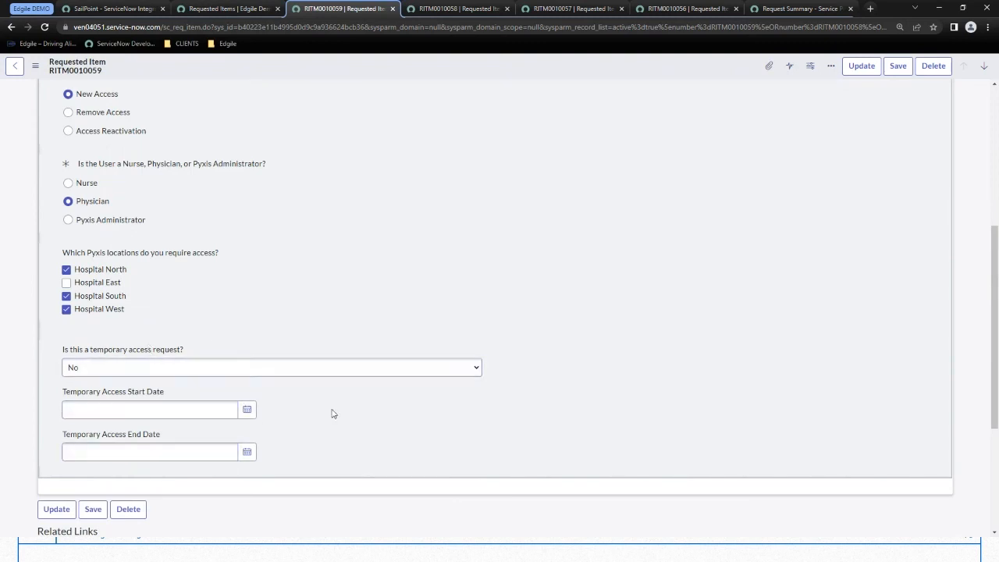
{"action": "scroll", "scroll_direction": "down", "scroll_amount": 3}
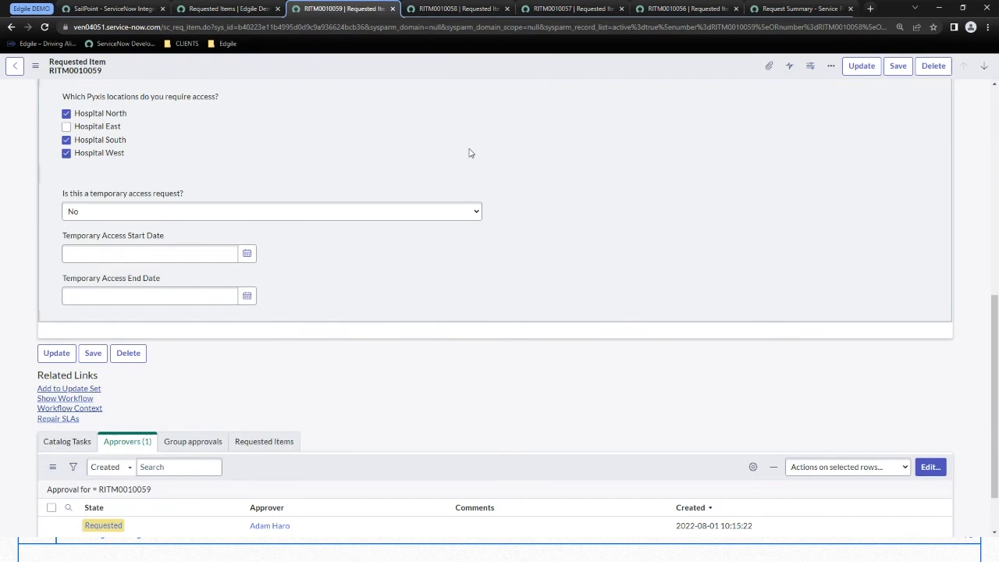
{"action": "scroll", "scroll_direction": "down", "scroll_amount": 3}
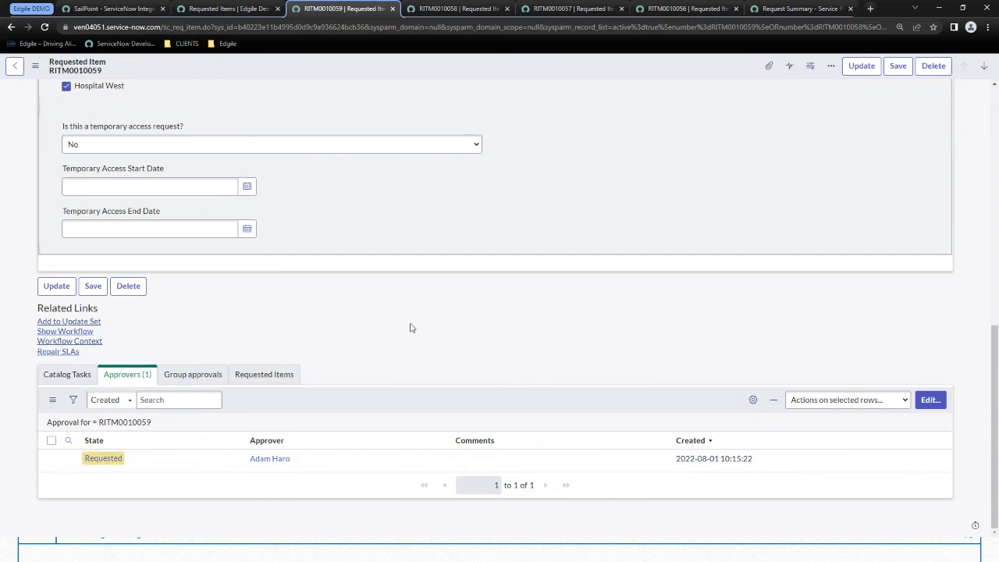
{"action": "mouse_move", "coordinate": [297, 475]}
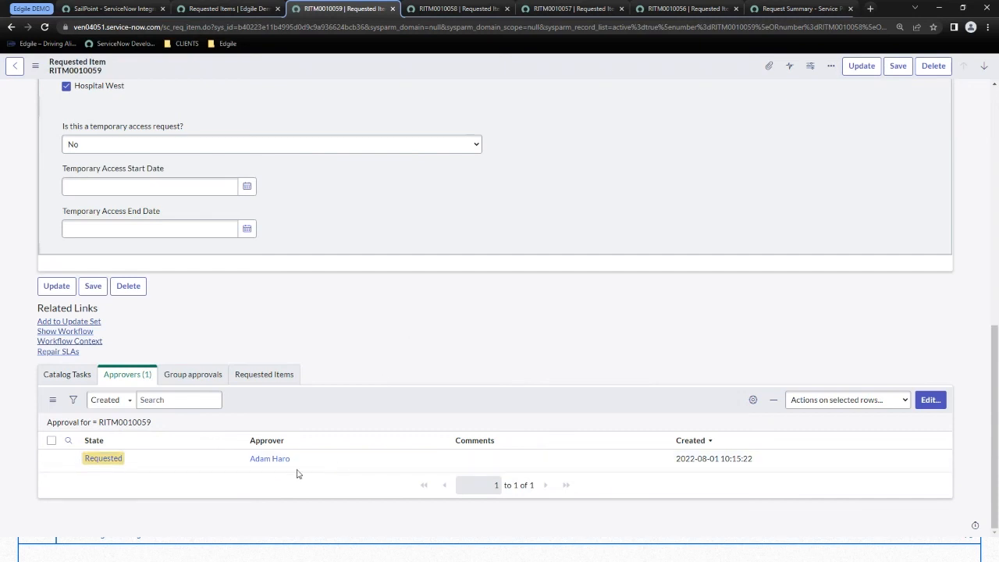
{"action": "mouse_move", "coordinate": [424, 368]}
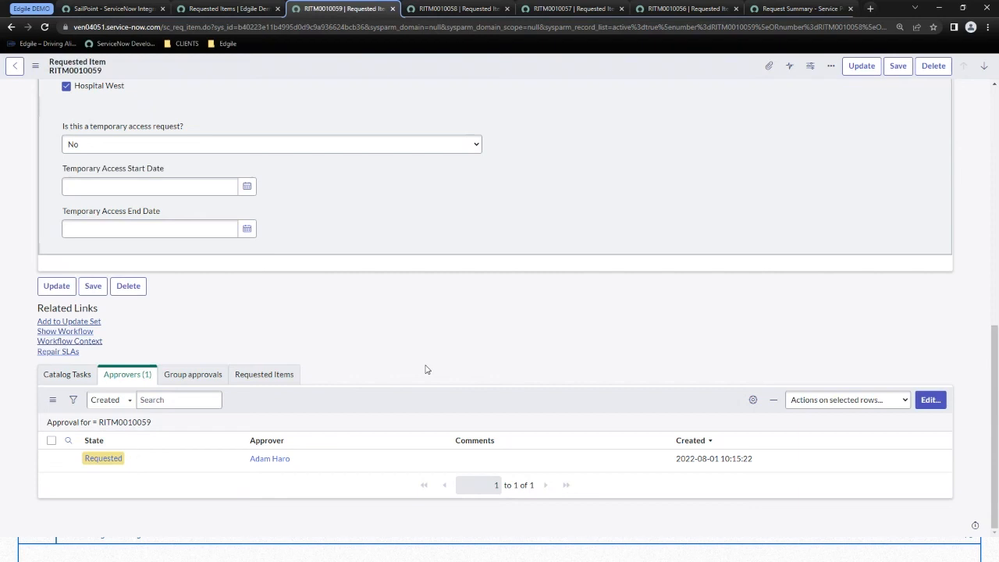
{"action": "mouse_move", "coordinate": [391, 384]}
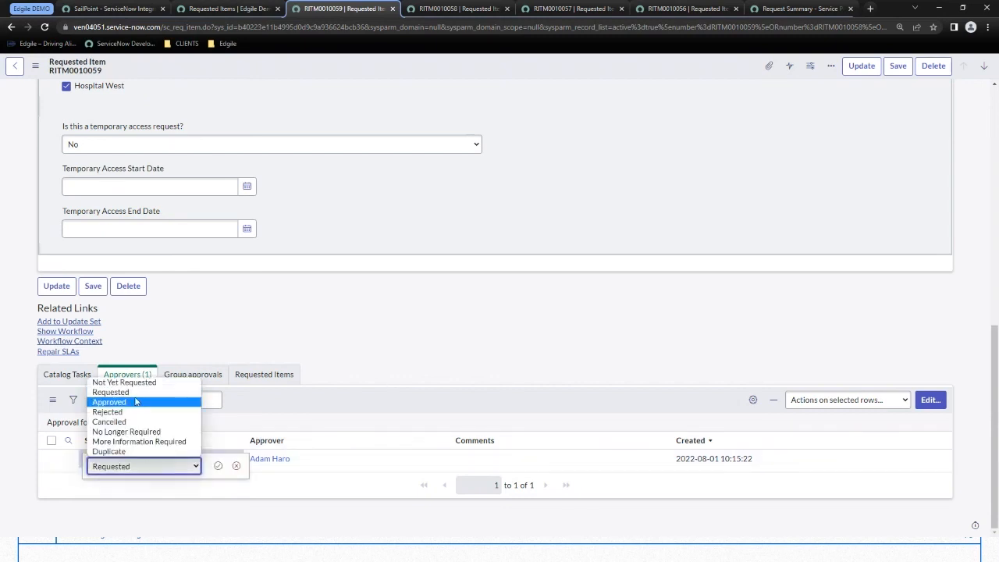
{"action": "left_click", "coordinate": [109, 403]}
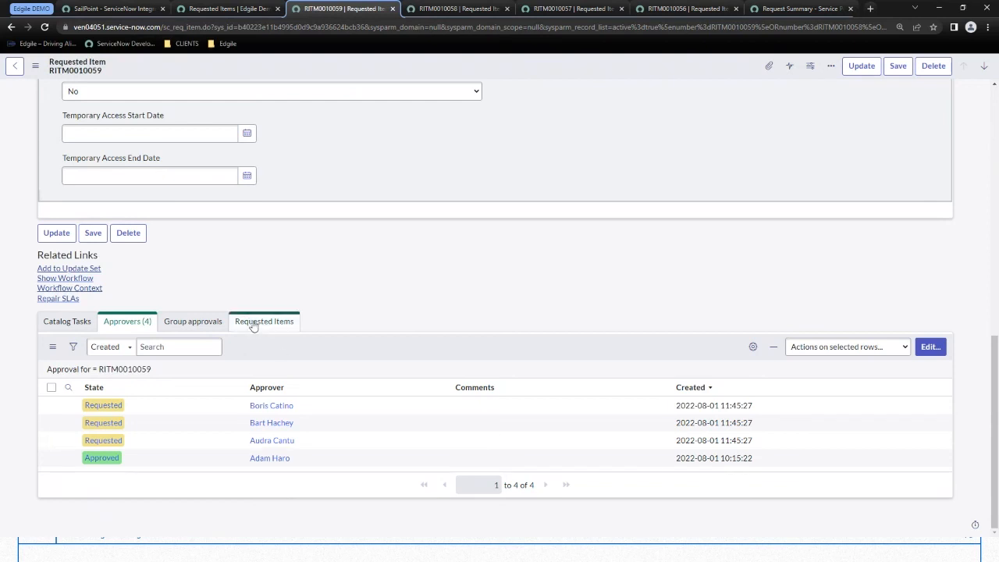
{"action": "left_click", "coordinate": [194, 321]}
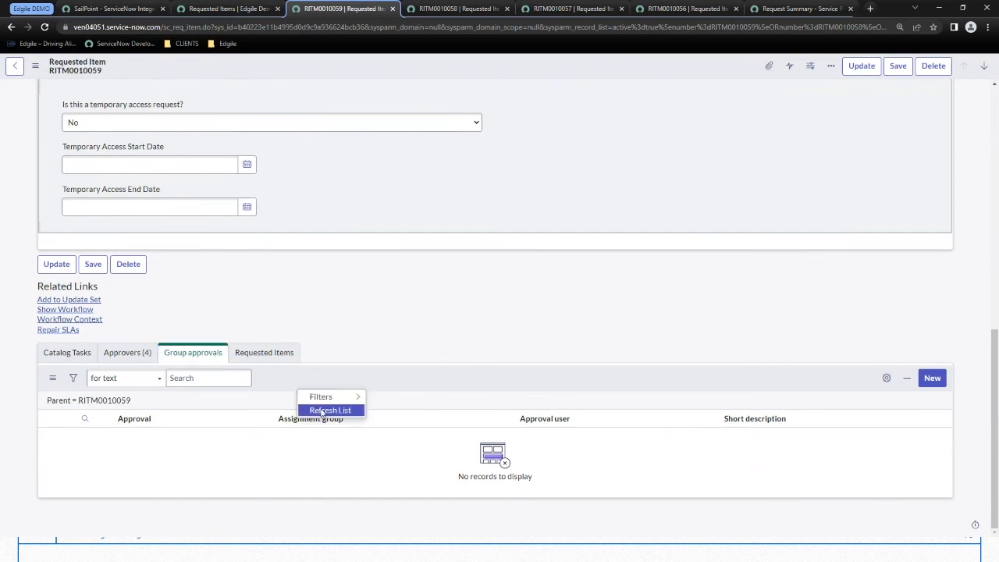
{"action": "left_click", "coordinate": [329, 409]}
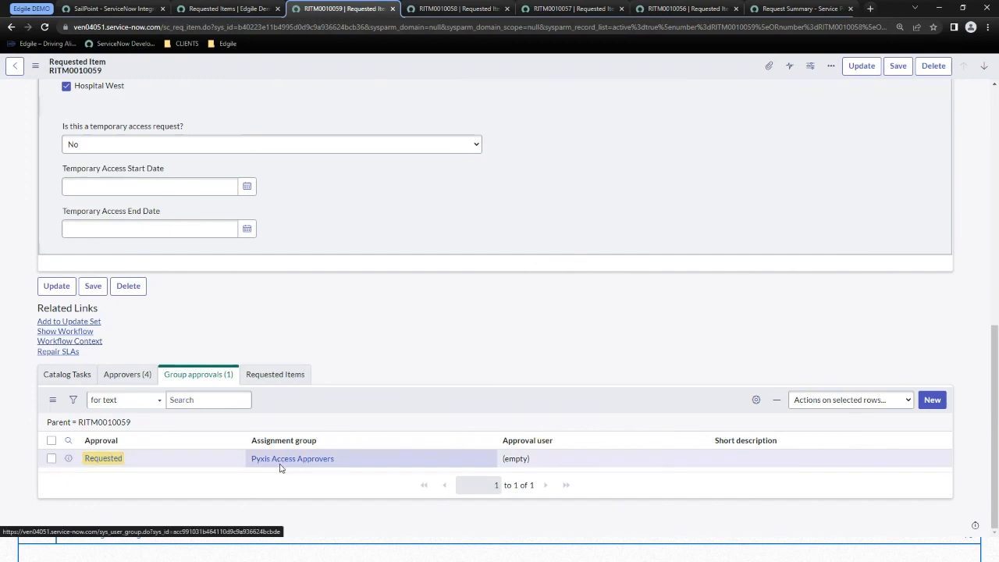
{"action": "mouse_move", "coordinate": [351, 413]}
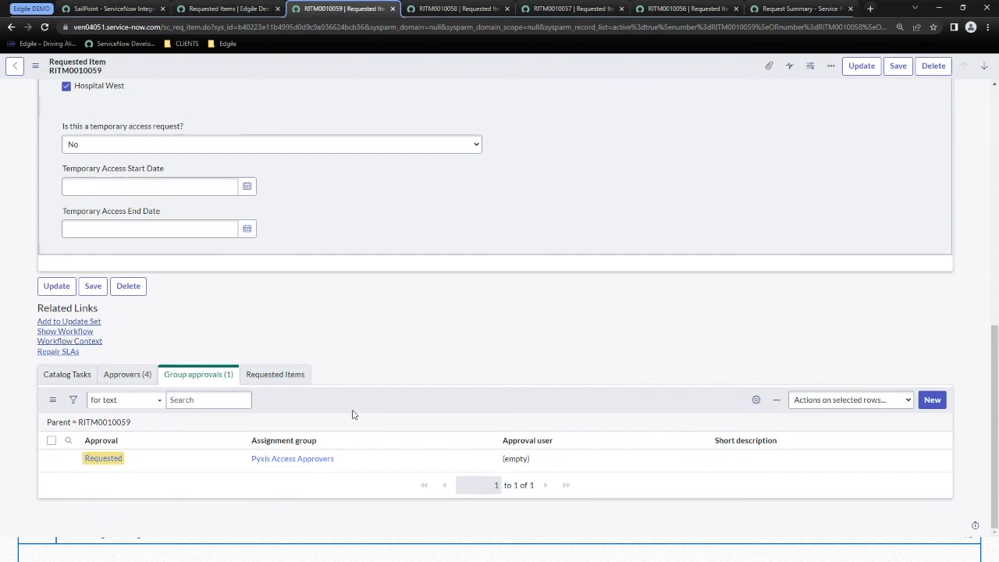
{"action": "mouse_move", "coordinate": [216, 390]}
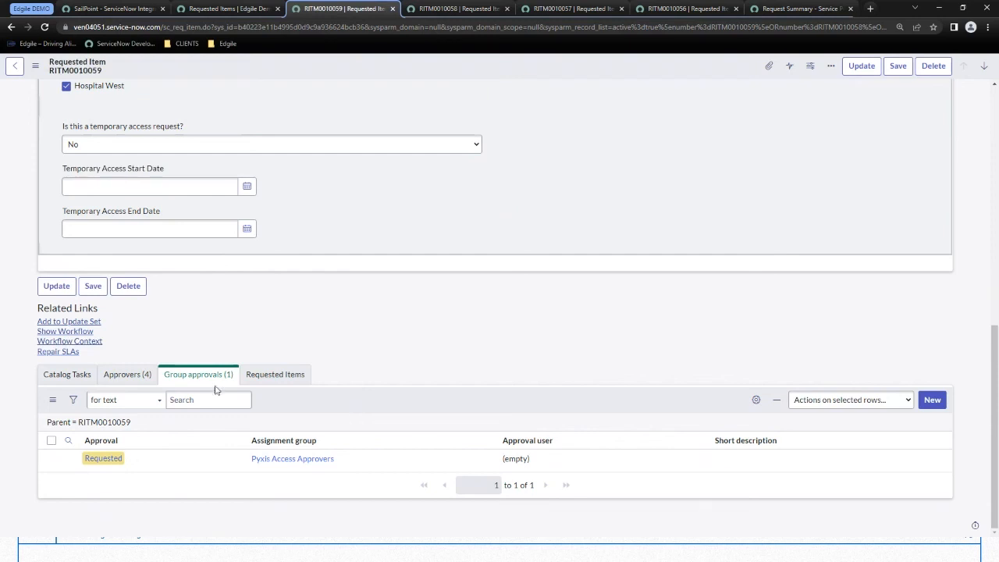
{"action": "left_click", "coordinate": [127, 321]}
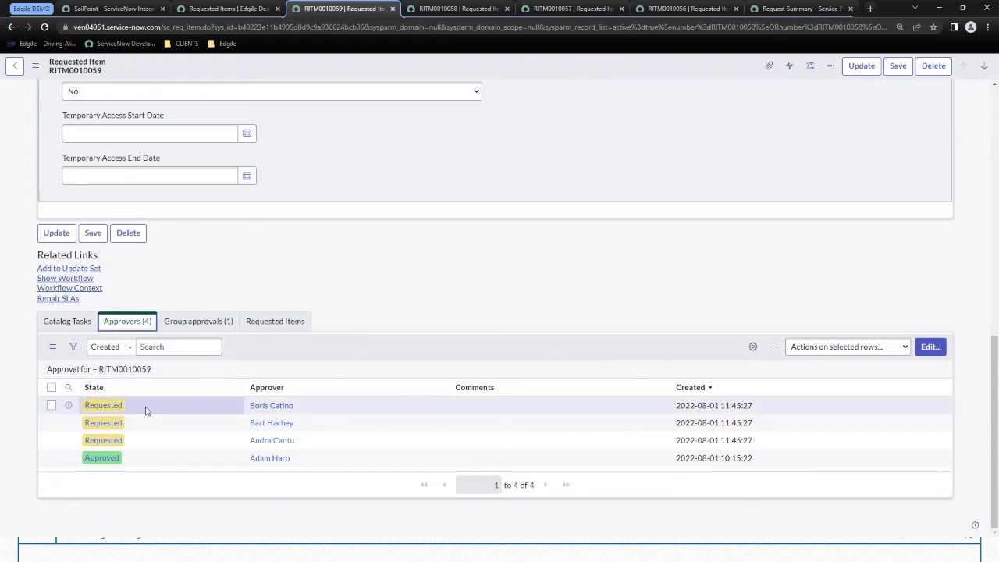
- Set Boris Catino's requested approval on RITM0010059 to Approved
{"action": "double_click", "coordinate": [103, 406]}
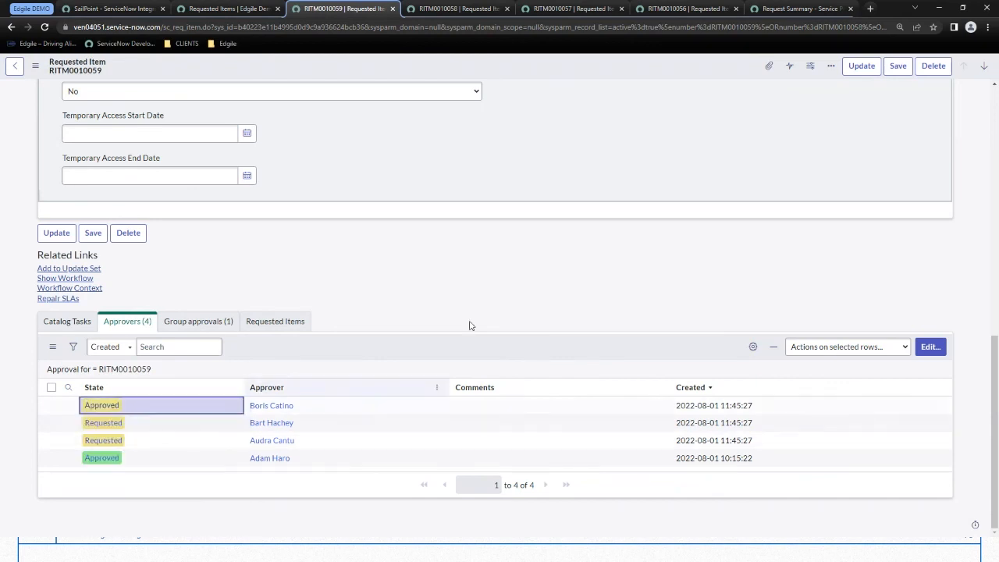
{"action": "scroll", "scroll_direction": "up", "scroll_amount": 3}
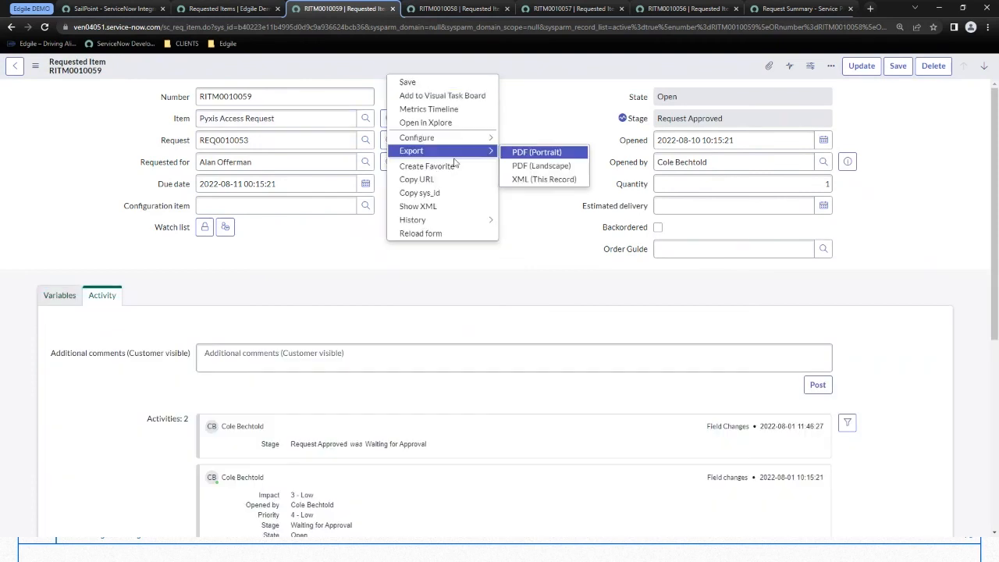
- Reload RITM0010059 and review its activity history and recorded approvals
{"action": "left_click", "coordinate": [537, 151]}
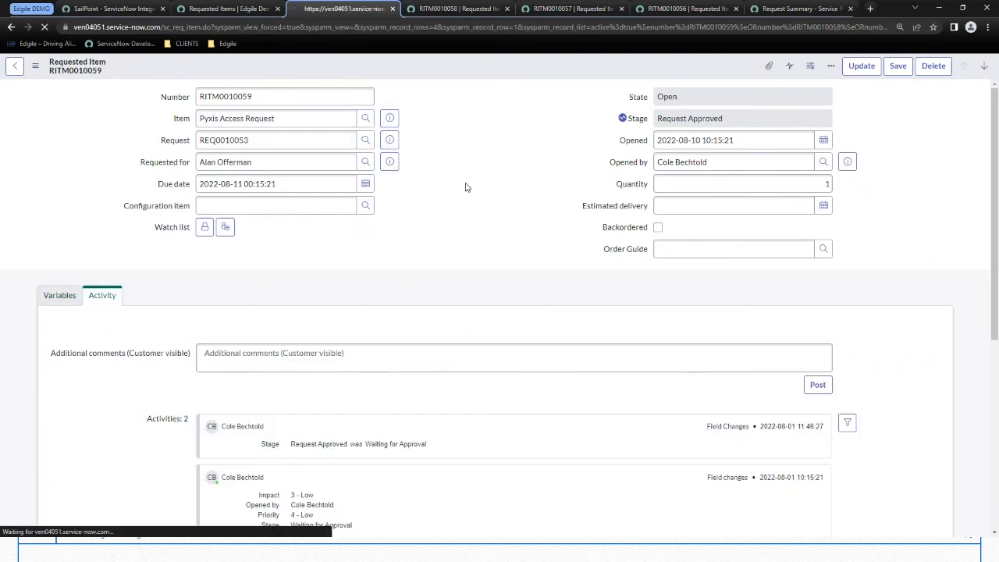
{"action": "left_click", "coordinate": [59, 295]}
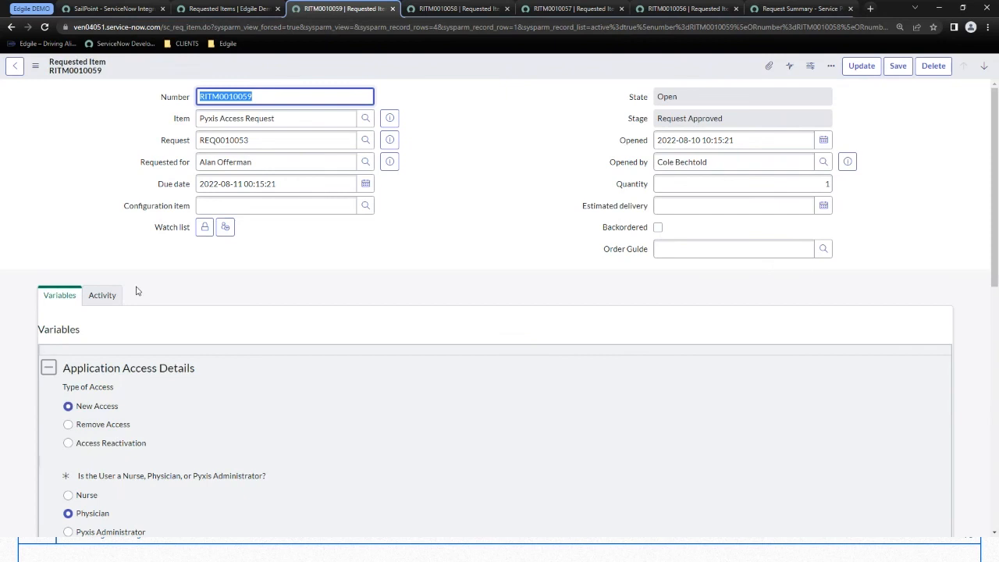
{"action": "left_click", "coordinate": [102, 295]}
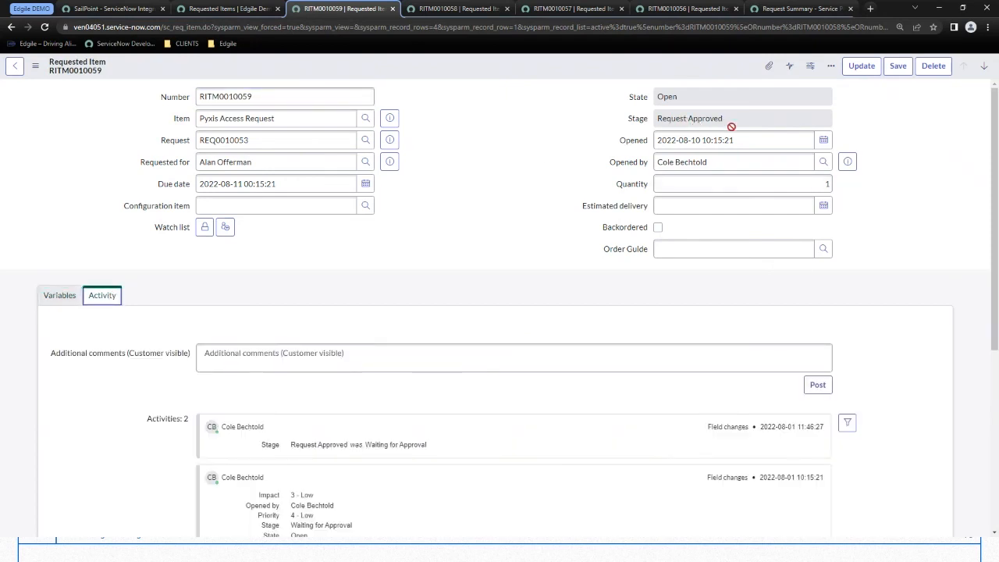
{"action": "scroll", "scroll_direction": "down", "scroll_amount": 3}
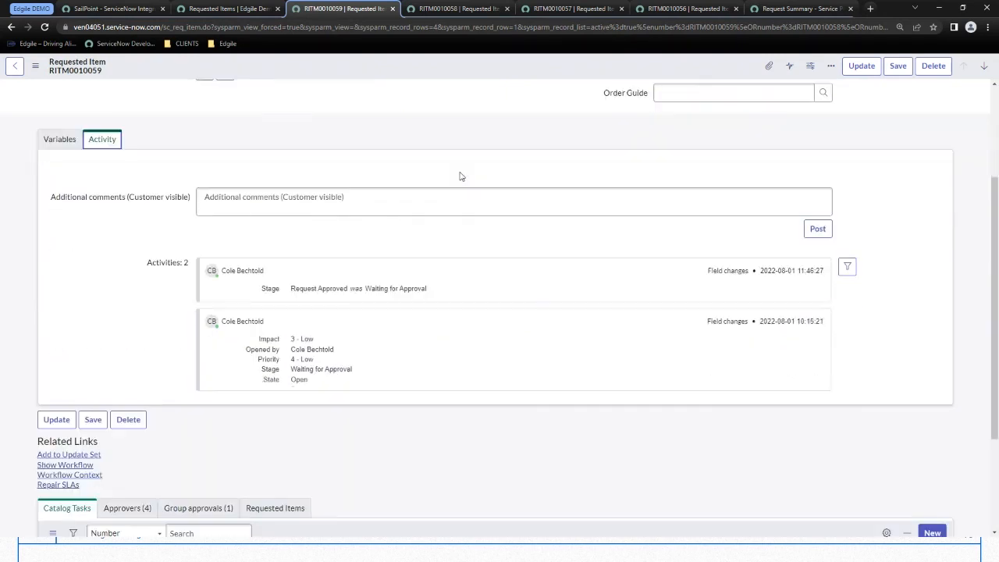
{"action": "mouse_move", "coordinate": [490, 165]}
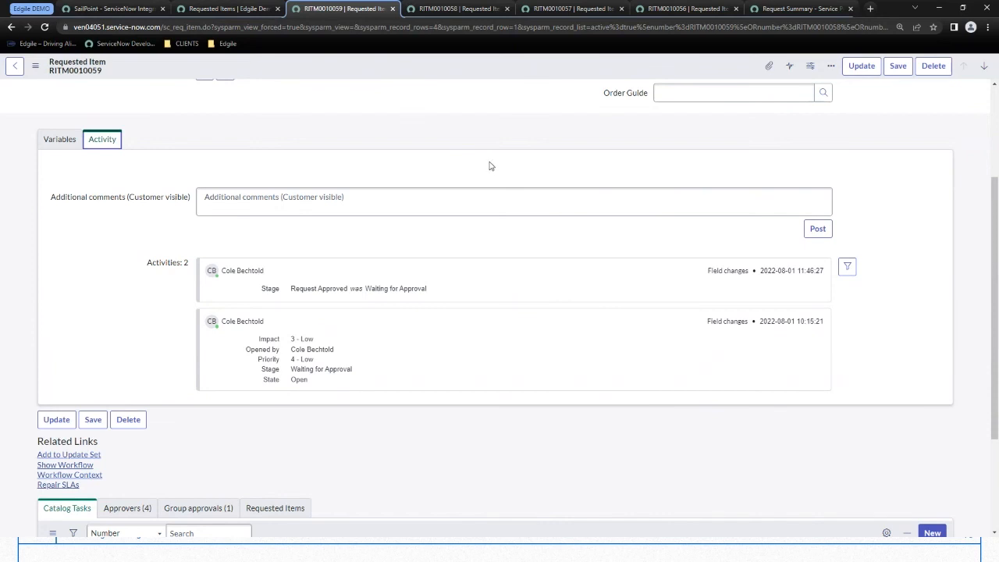
{"action": "scroll", "scroll_direction": "down", "scroll_amount": 3}
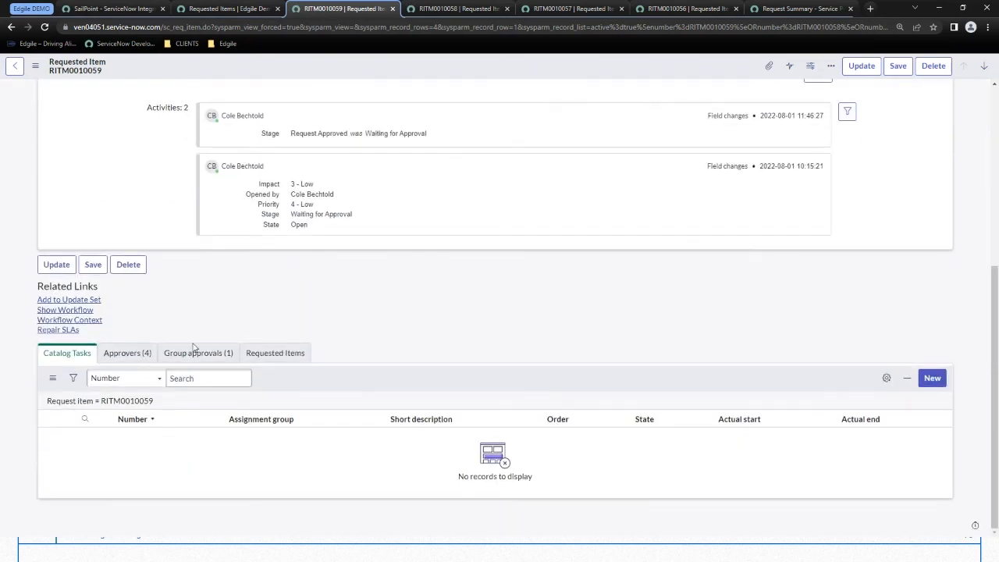
{"action": "left_click", "coordinate": [127, 352]}
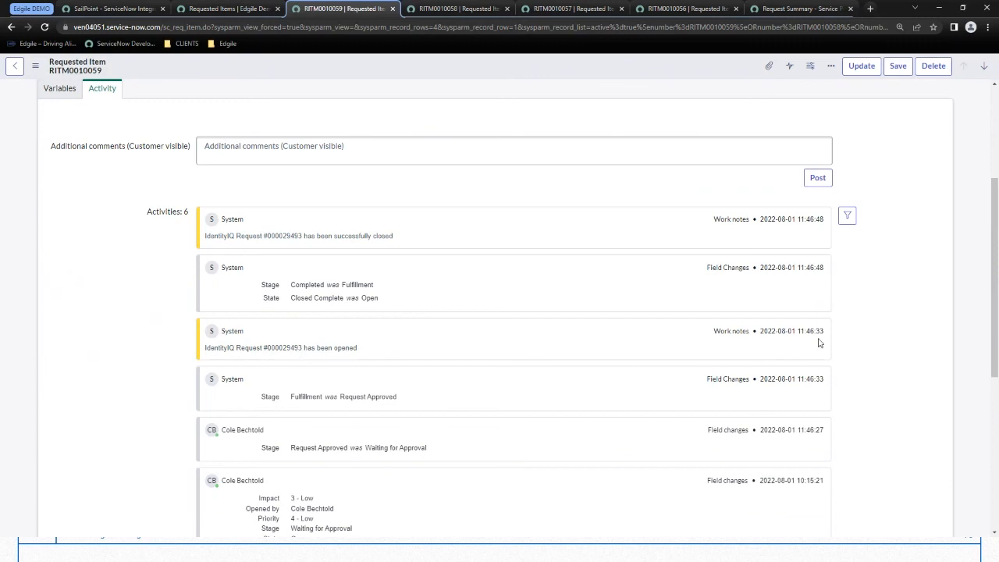
{"action": "mouse_move", "coordinate": [678, 234]}
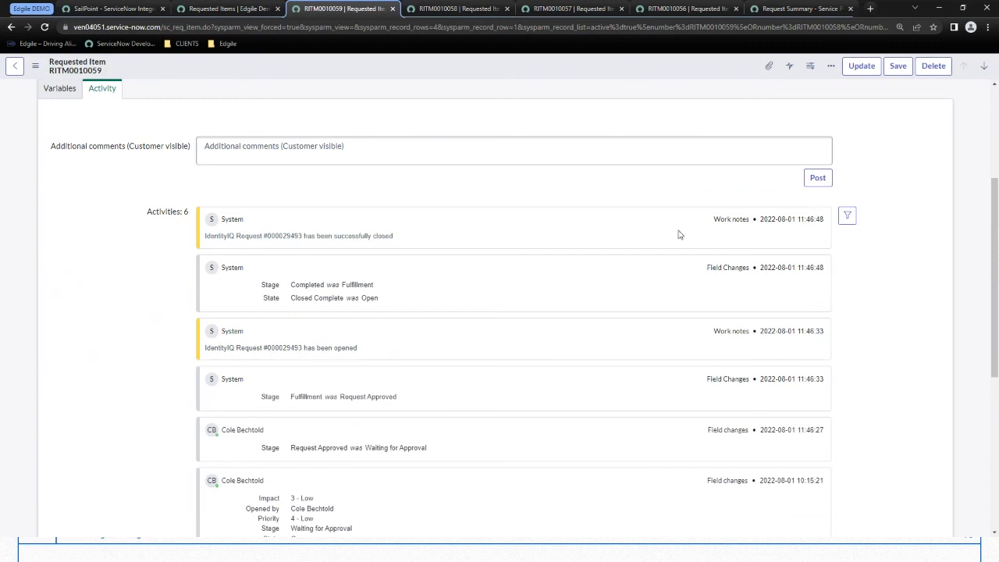
{"action": "mouse_move", "coordinate": [367, 237]}
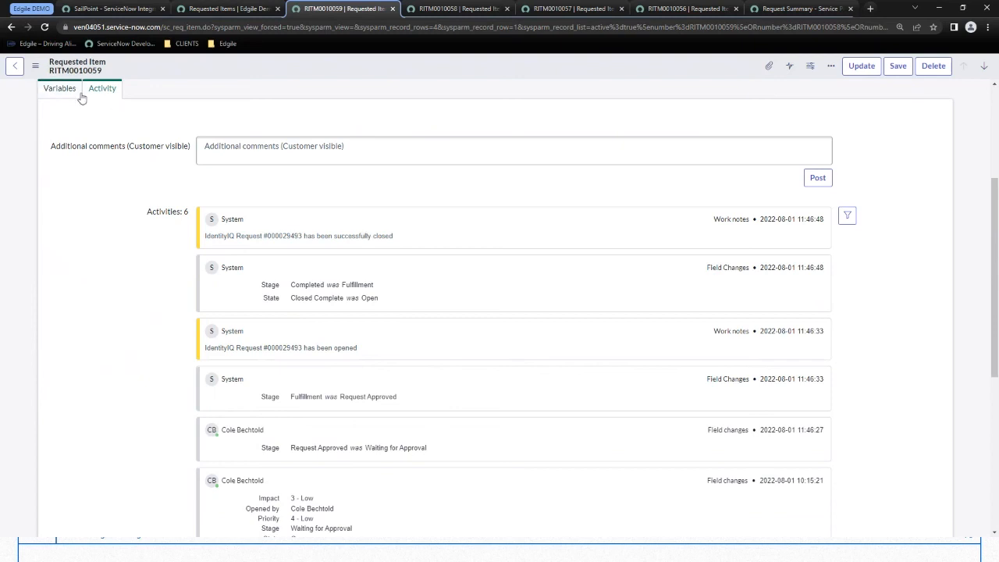
- Review the requested application access variables, then the IdentityIQ work notes in the activity
{"action": "left_click", "coordinate": [59, 87]}
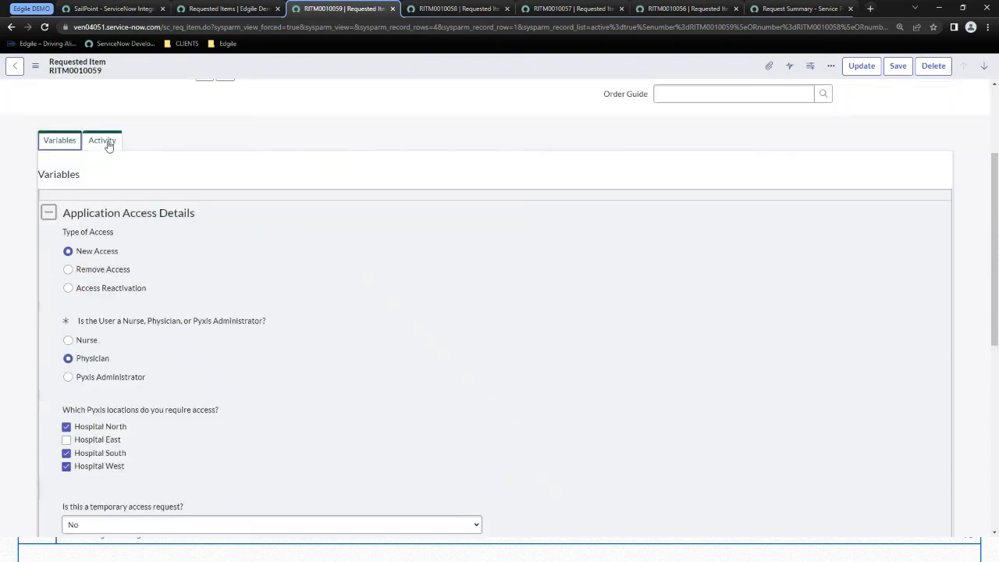
{"action": "left_click", "coordinate": [103, 140]}
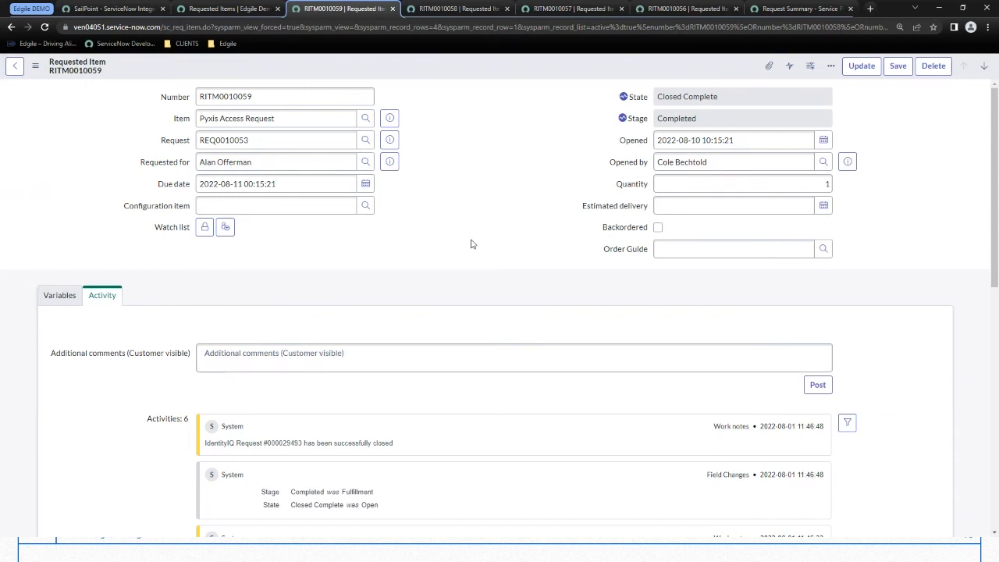
{"action": "scroll", "scroll_direction": "down", "scroll_amount": 3}
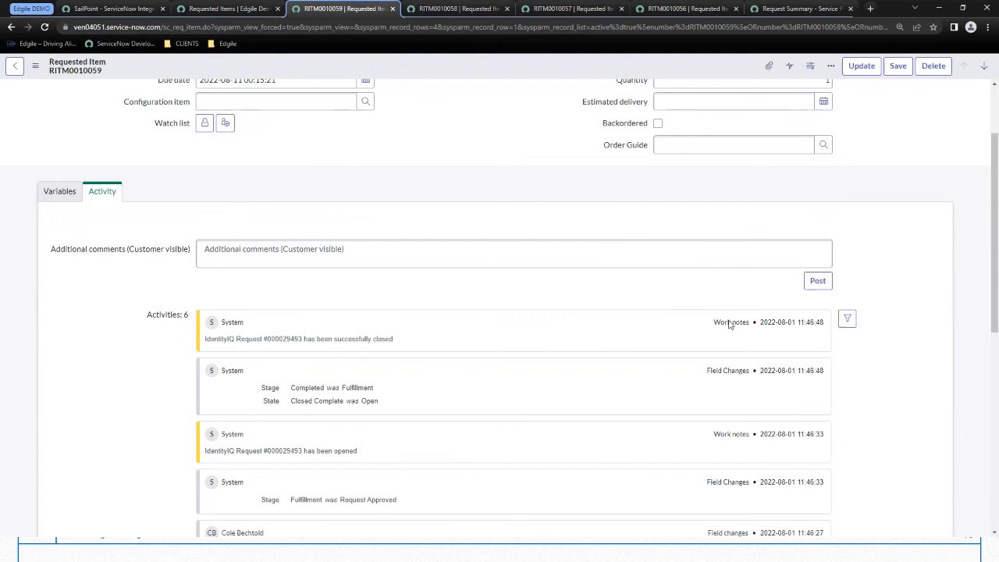
{"action": "mouse_move", "coordinate": [514, 164]}
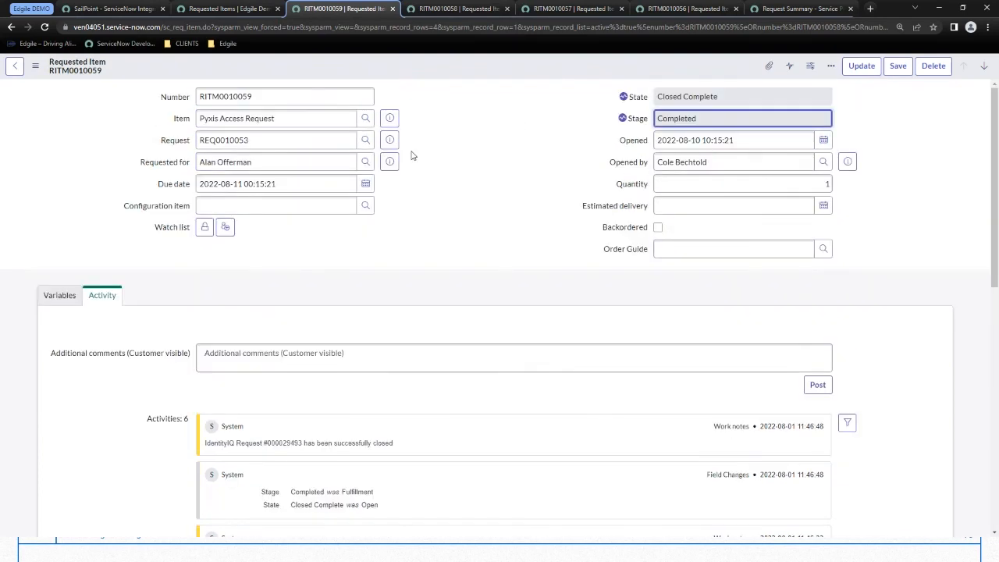
{"action": "scroll", "scroll_direction": "down", "scroll_amount": 3}
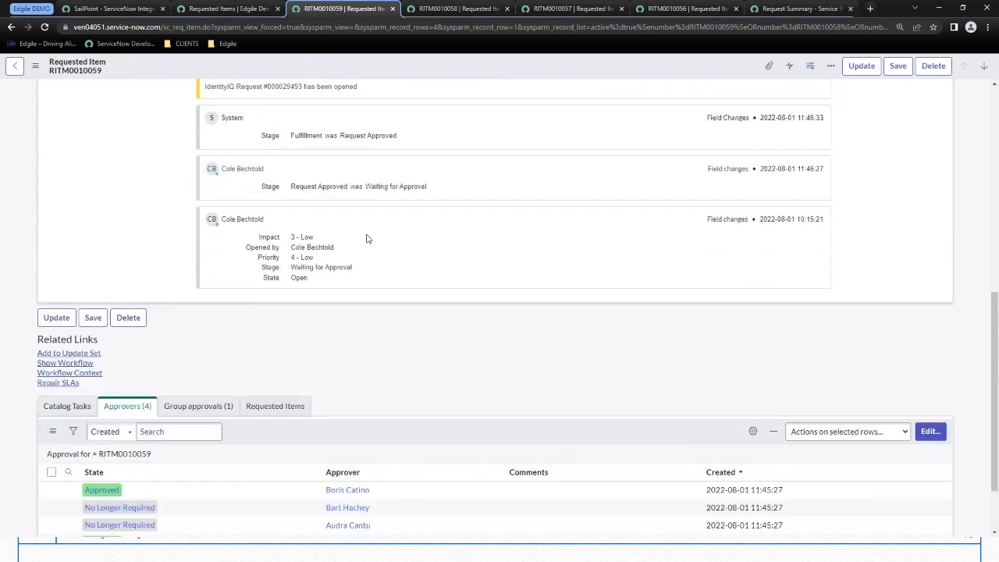
{"action": "scroll", "scroll_direction": "down", "scroll_amount": 3}
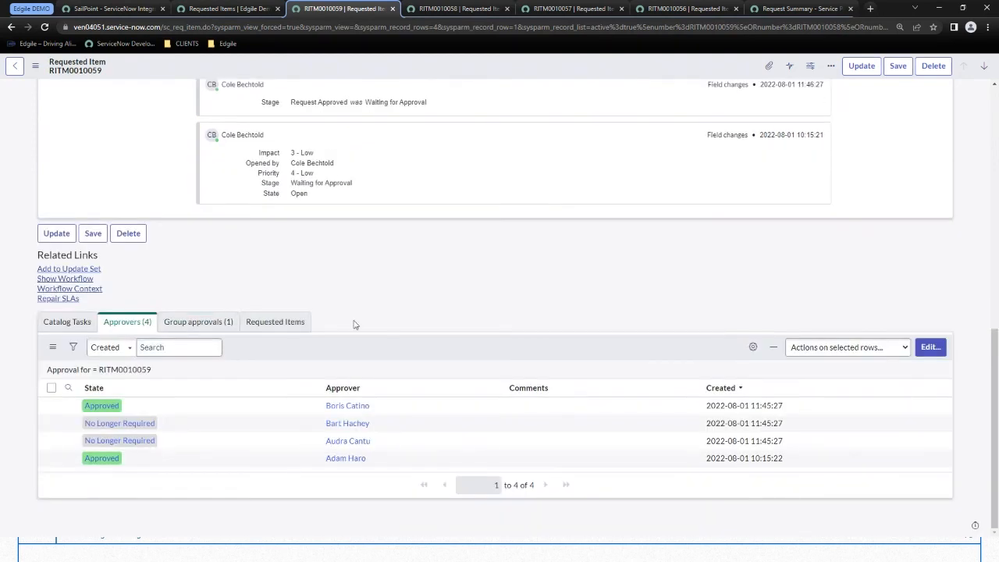
{"action": "mouse_move", "coordinate": [381, 293]}
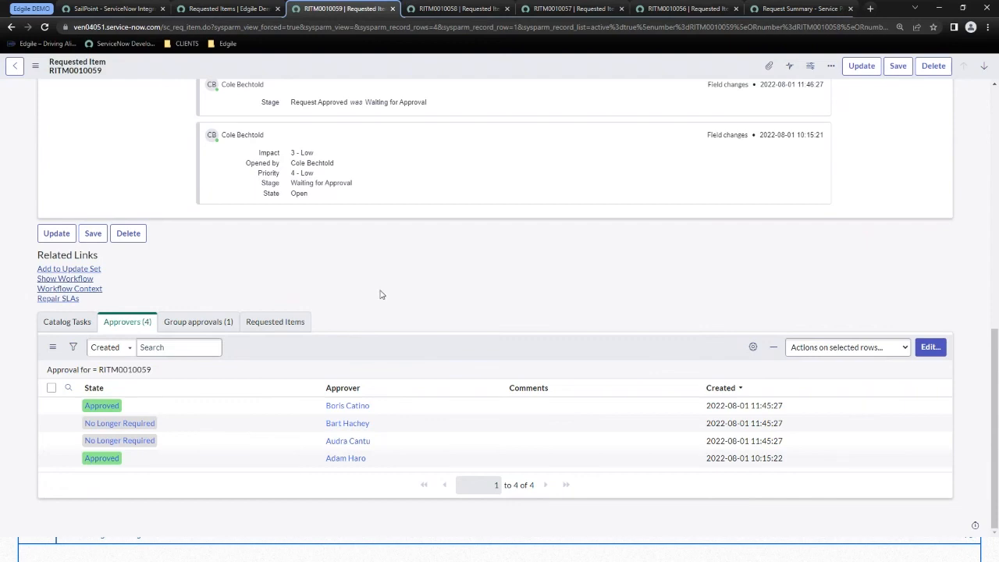
{"action": "mouse_move", "coordinate": [409, 156]}
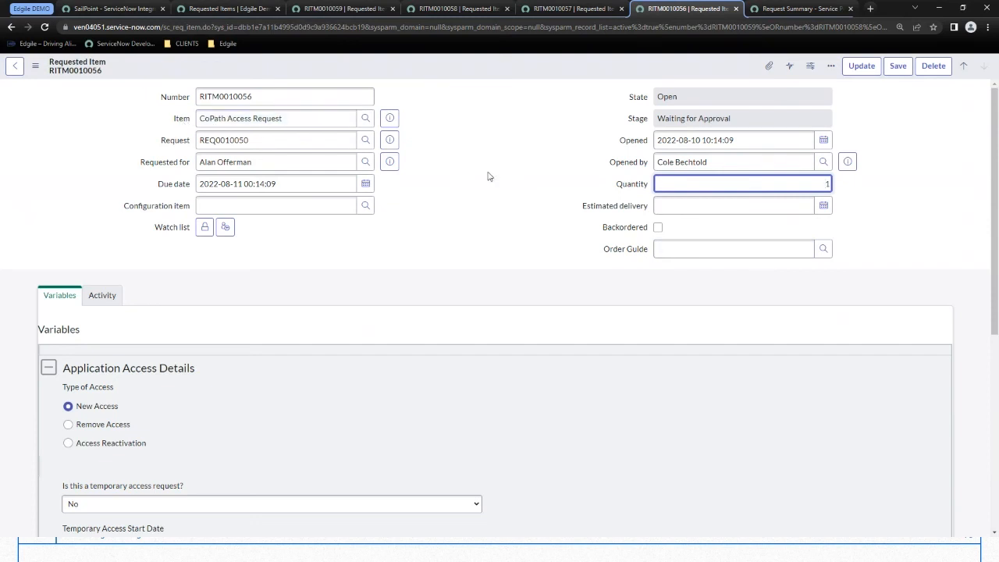
- Inspect the single requested approval on RITM0010056 without changing its state
{"action": "scroll", "scroll_direction": "down", "scroll_amount": 3}
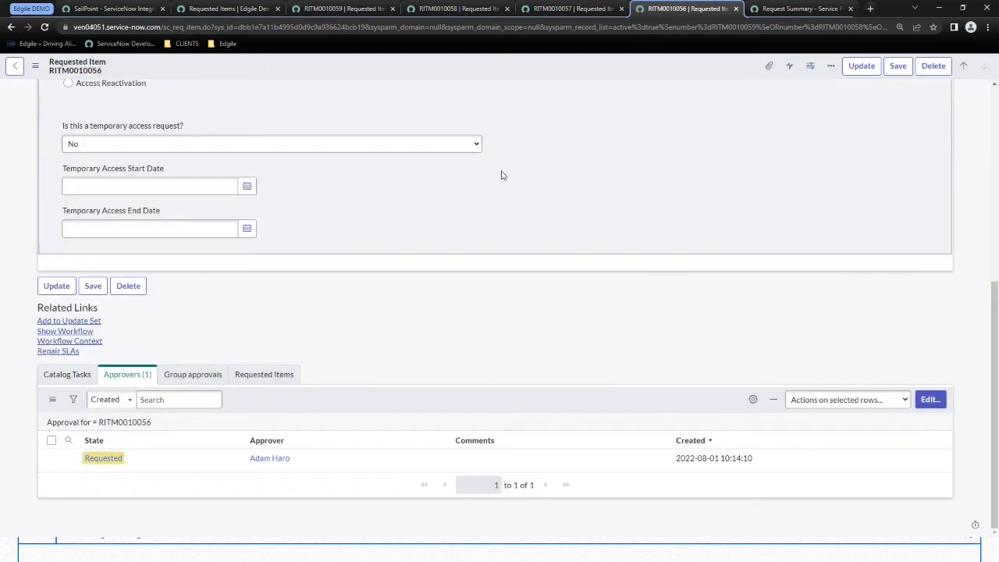
{"action": "double_click", "coordinate": [103, 459]}
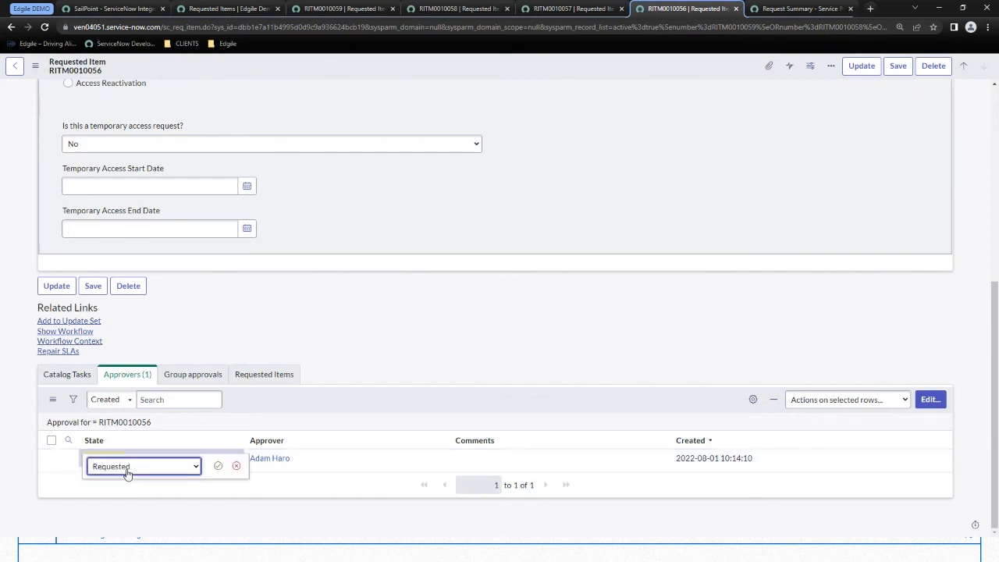
{"action": "left_click", "coordinate": [144, 465]}
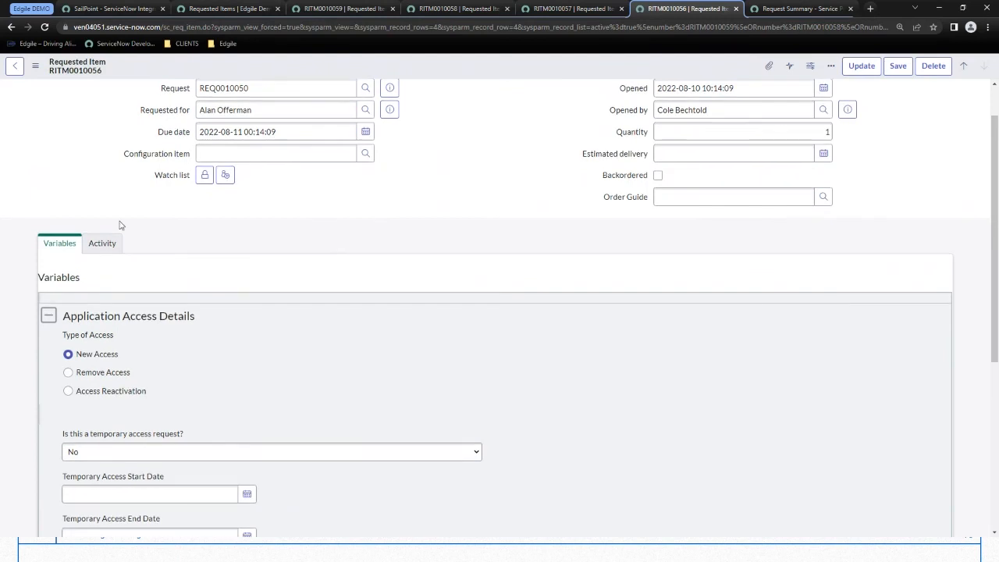
- Read the IdentityIQ provisioning-failed work note and locate catalog task SCTASK0010056
{"action": "left_click", "coordinate": [101, 244]}
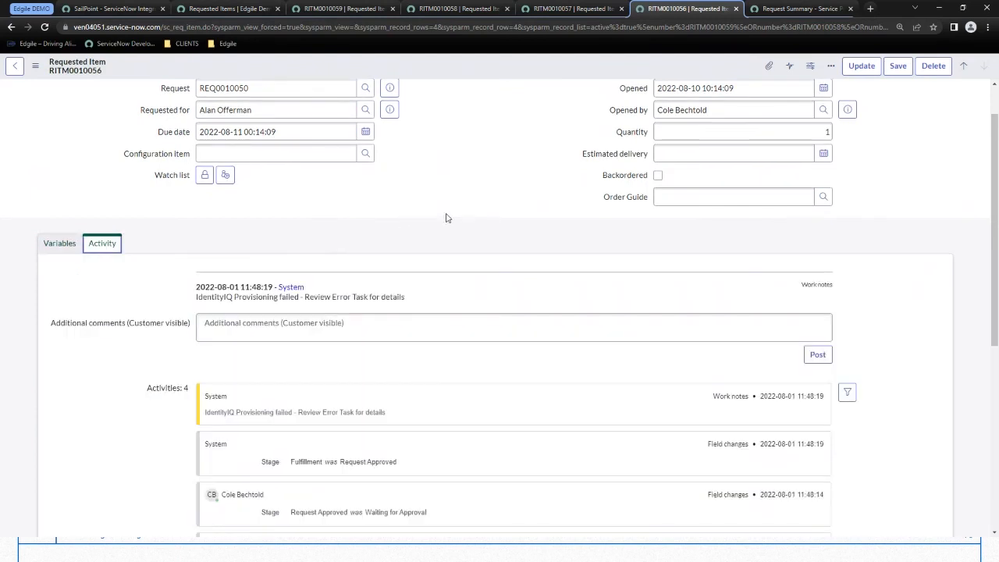
{"action": "mouse_move", "coordinate": [445, 220]}
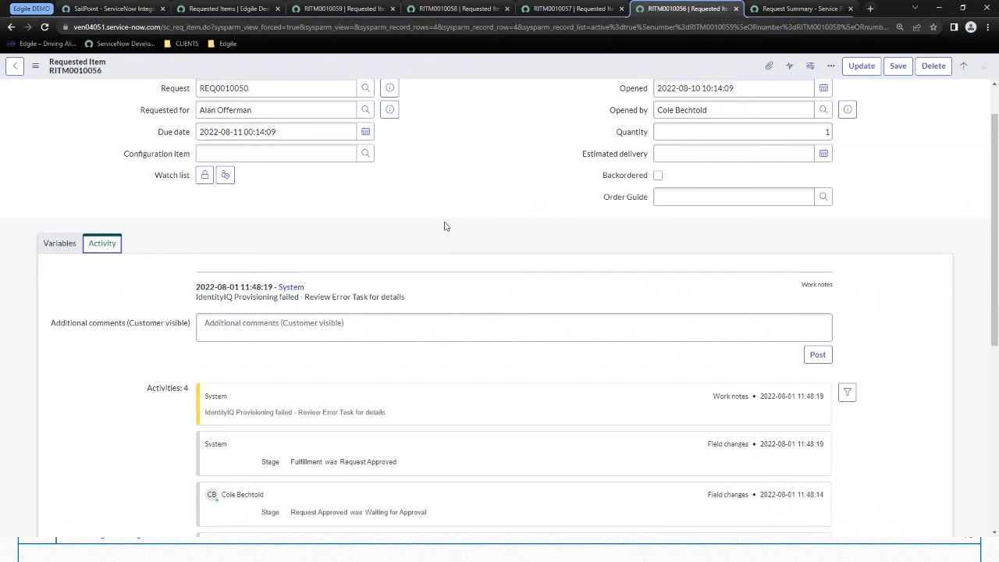
{"action": "mouse_move", "coordinate": [437, 237]}
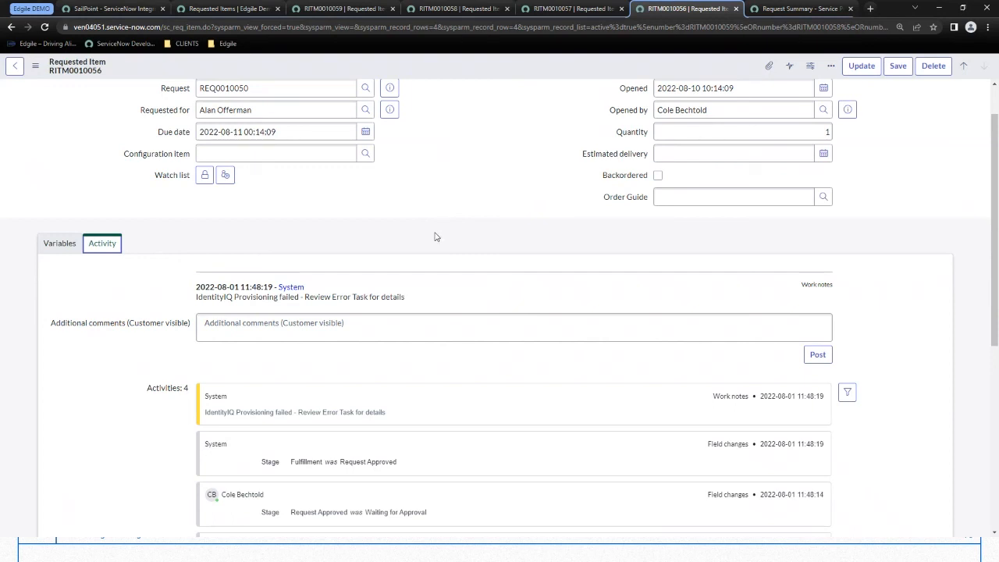
{"action": "scroll", "scroll_direction": "down", "scroll_amount": 3}
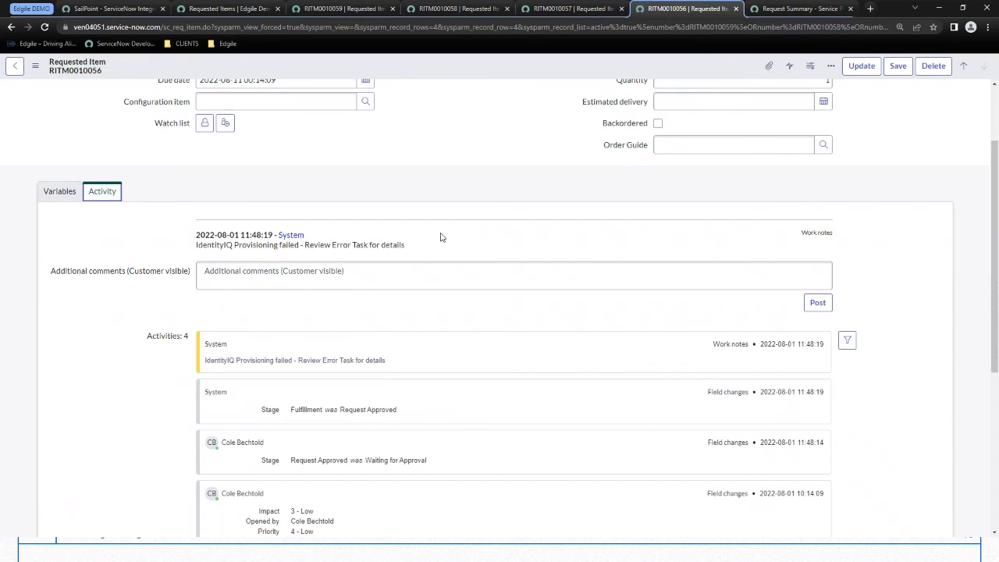
{"action": "scroll", "scroll_direction": "down", "scroll_amount": 3}
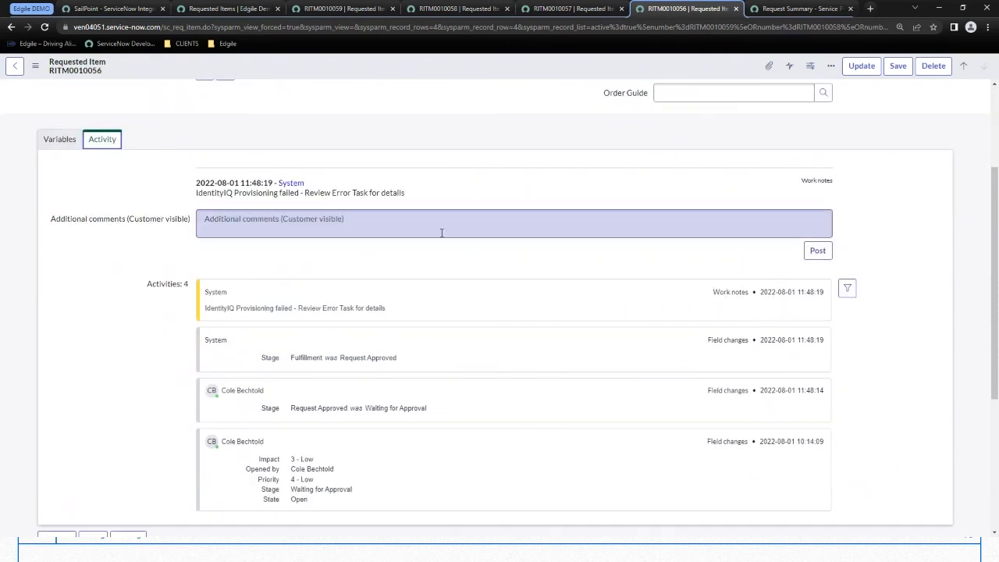
{"action": "scroll", "scroll_direction": "down", "scroll_amount": 3}
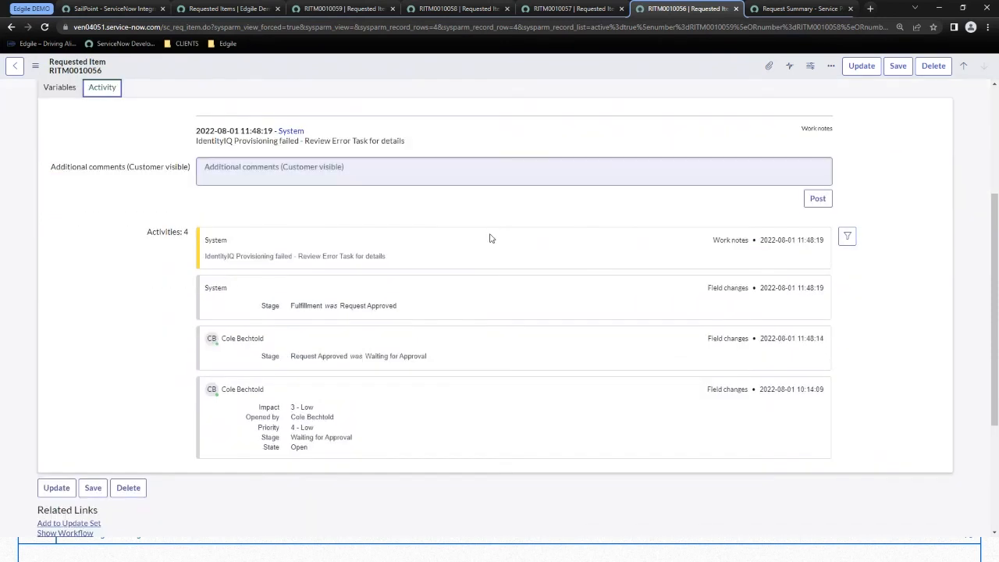
{"action": "scroll", "scroll_direction": "down", "scroll_amount": 3}
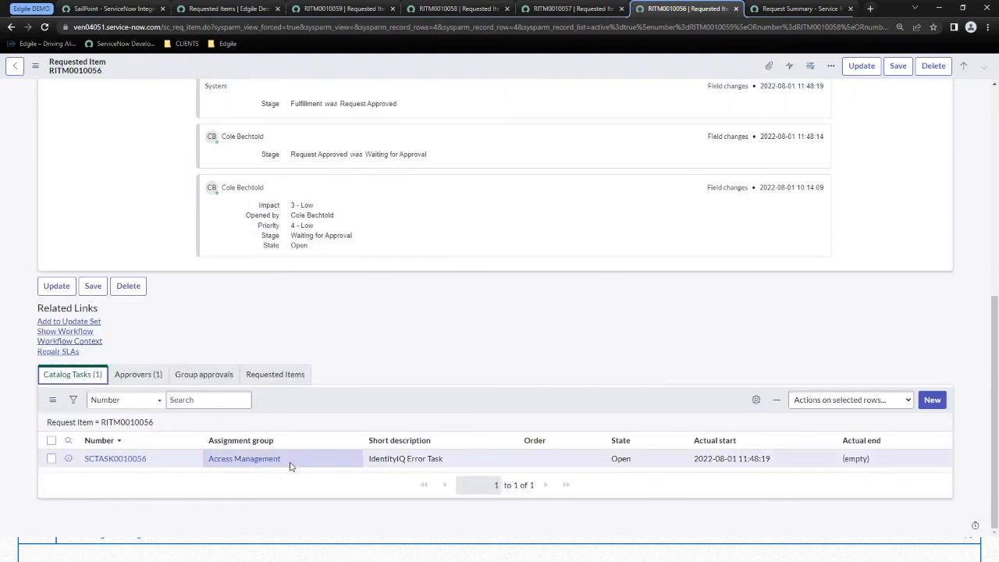
{"action": "mouse_move", "coordinate": [116, 459]}
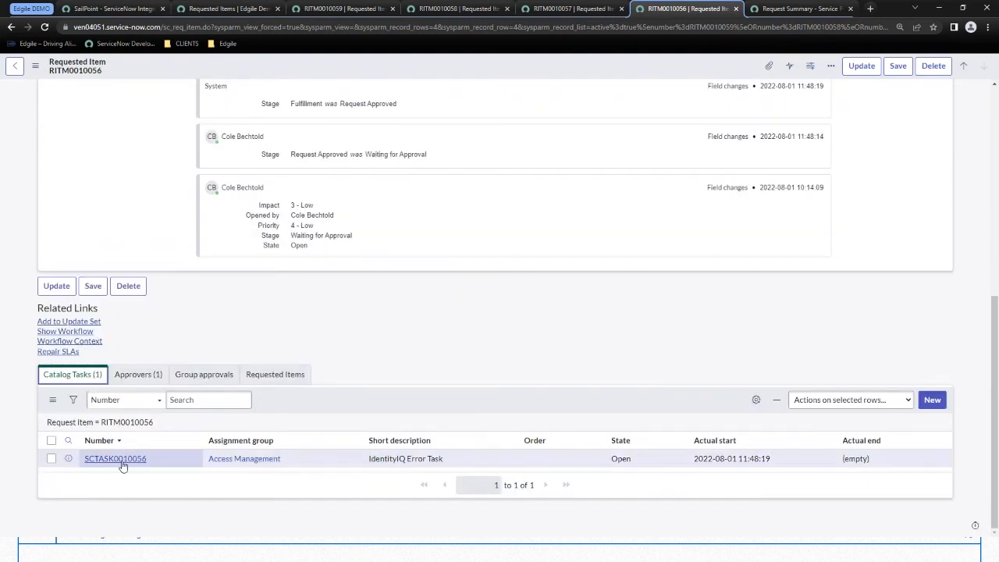
- Open IdentityIQ Error Task SCTASK0010056 and read its target identity cube error
{"action": "left_click", "coordinate": [115, 459]}
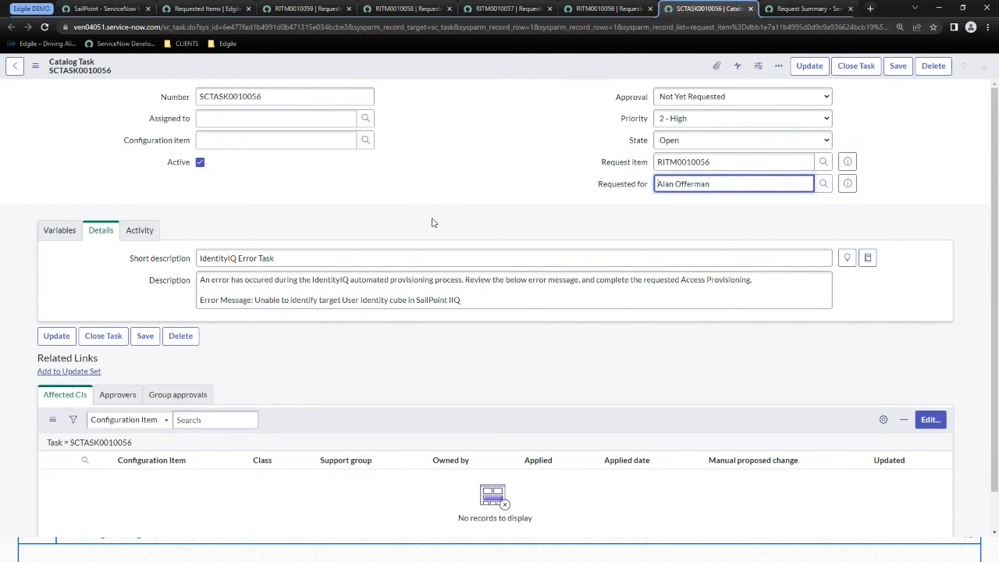
{"action": "mouse_move", "coordinate": [537, 190]}
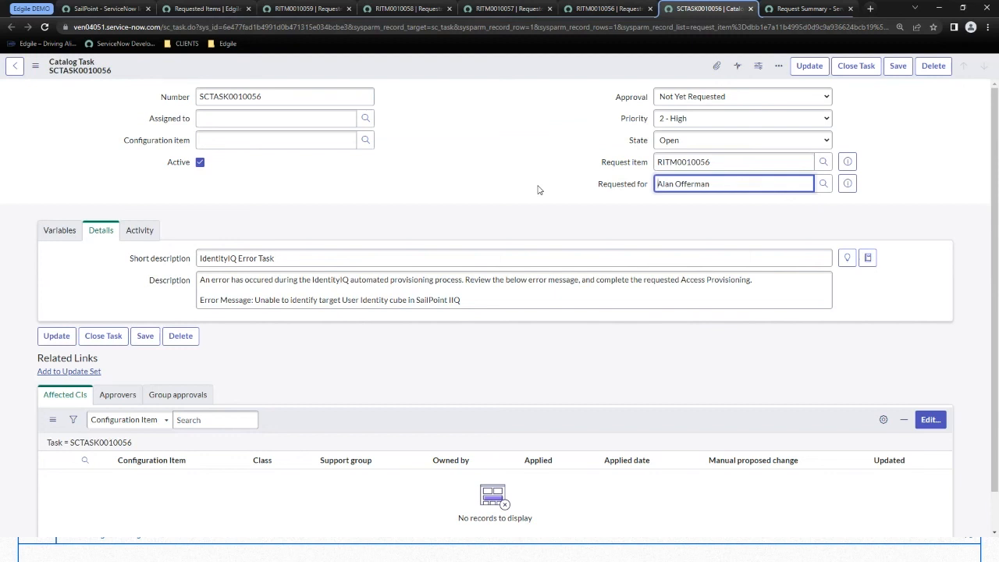
{"action": "mouse_move", "coordinate": [490, 178]}
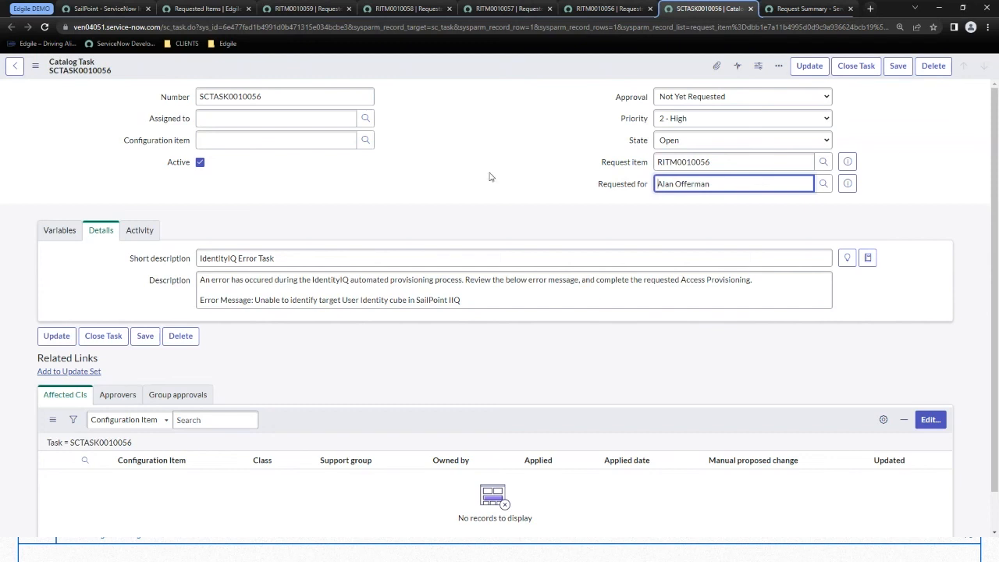
{"action": "mouse_move", "coordinate": [493, 101]}
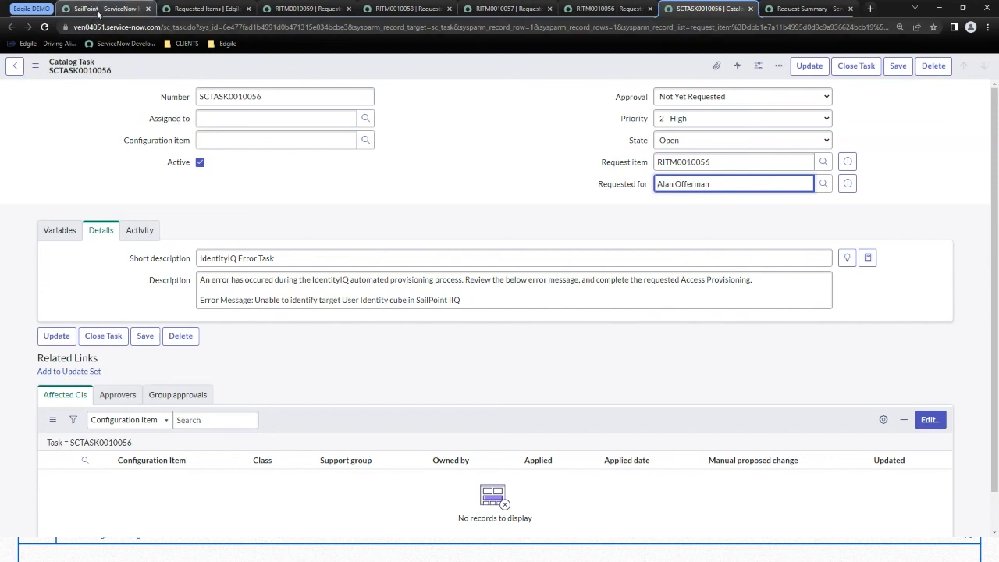
{"action": "mouse_move", "coordinate": [101, 10]}
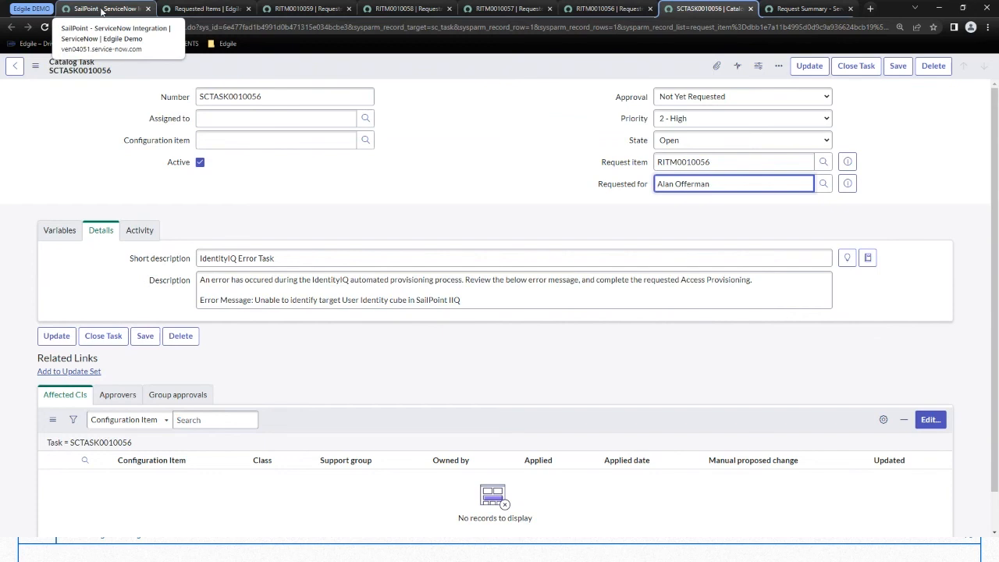
{"action": "left_click", "coordinate": [106, 10]}
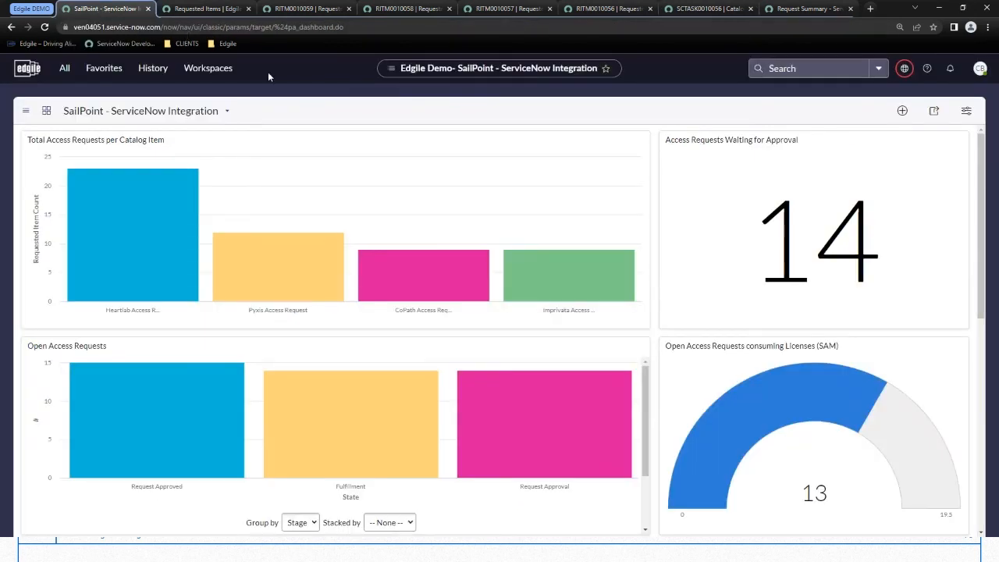
{"action": "mouse_move", "coordinate": [309, 87]}
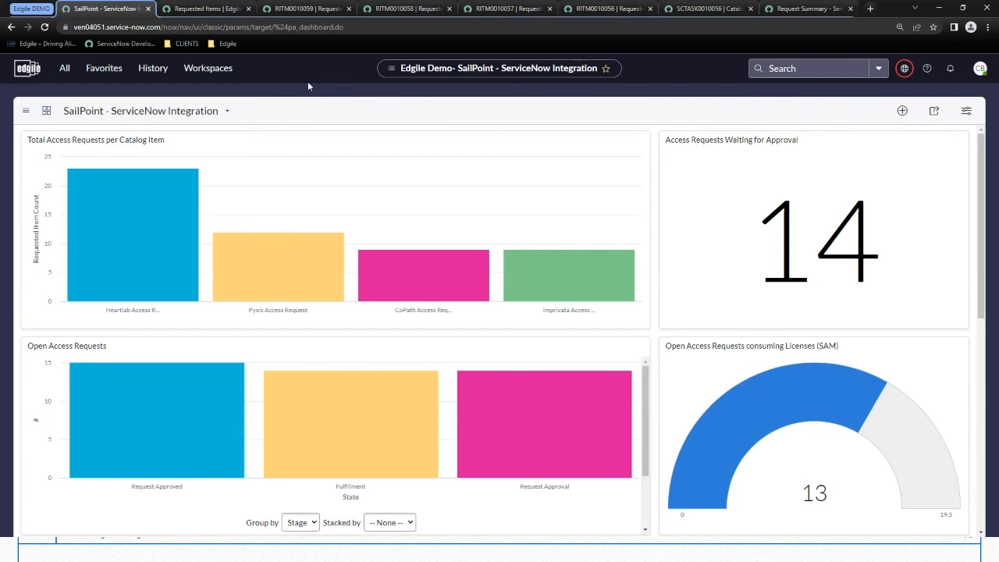
{"action": "mouse_move", "coordinate": [271, 112]}
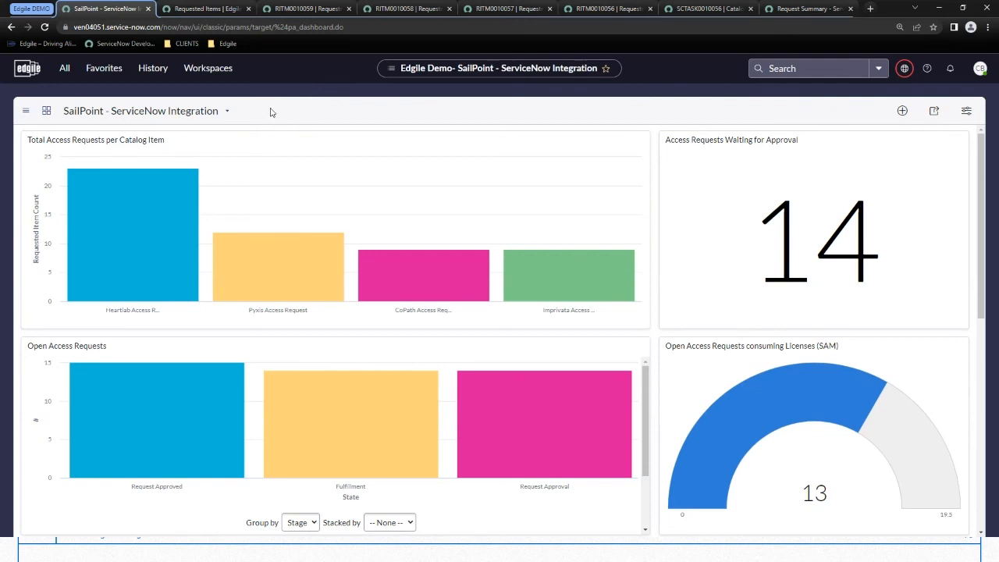
{"action": "mouse_move", "coordinate": [287, 110]}
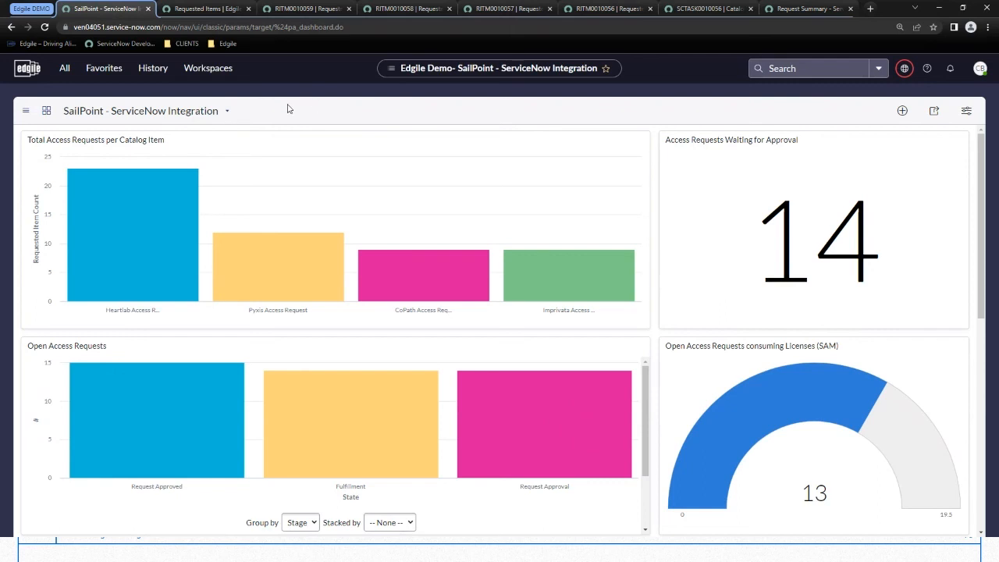
{"action": "mouse_move", "coordinate": [278, 265]}
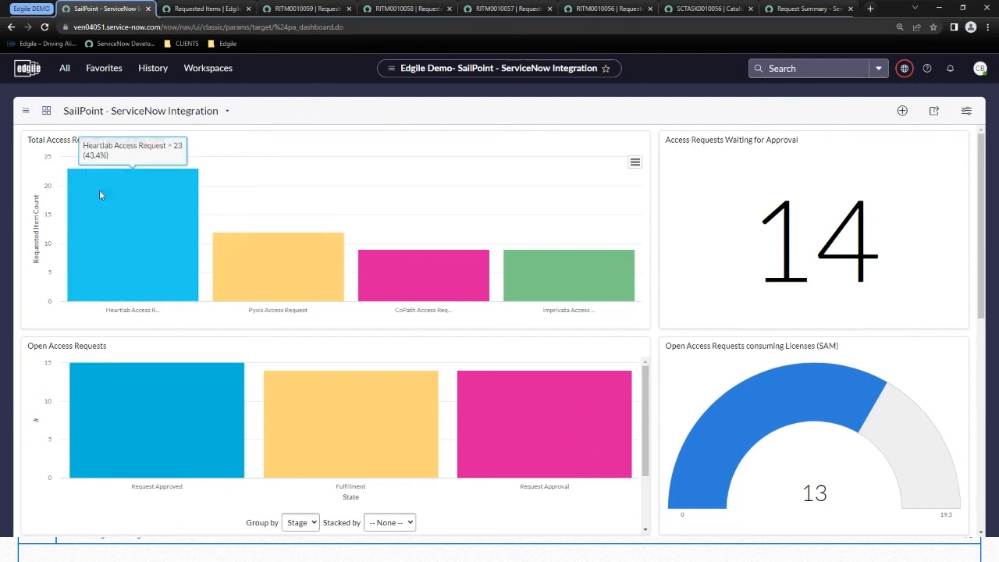
{"action": "mouse_move", "coordinate": [137, 205]}
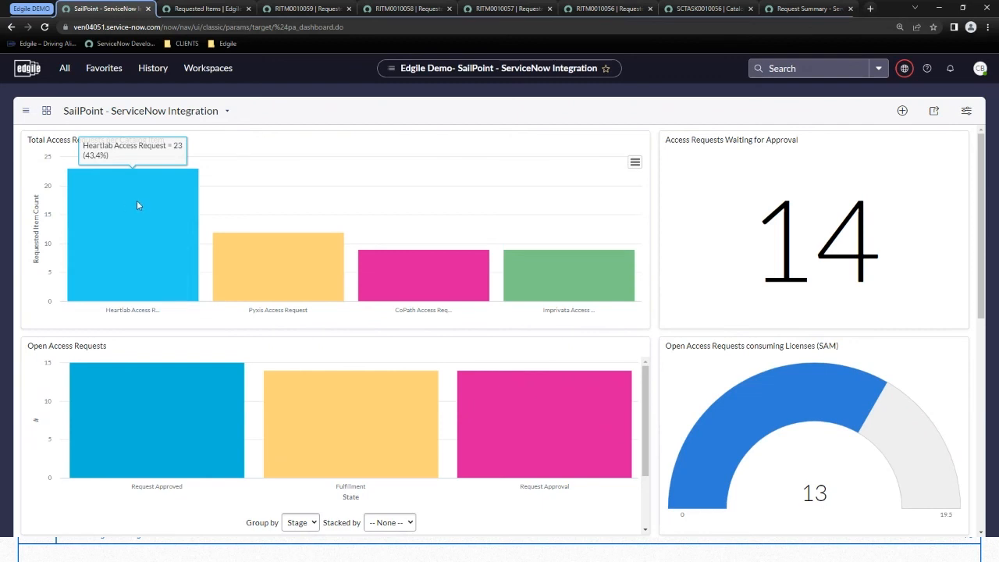
{"action": "mouse_move", "coordinate": [569, 275]}
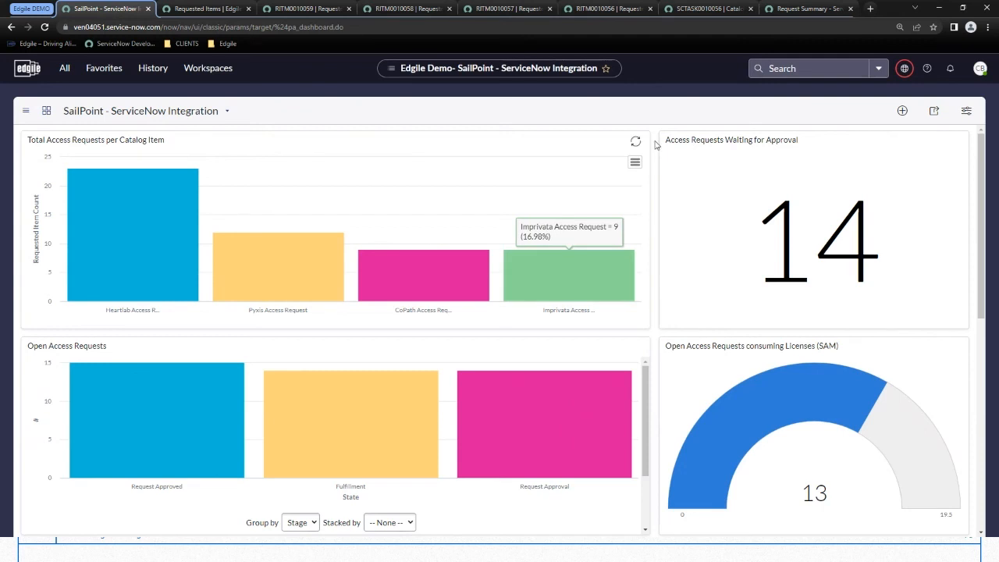
{"action": "mouse_move", "coordinate": [812, 164]}
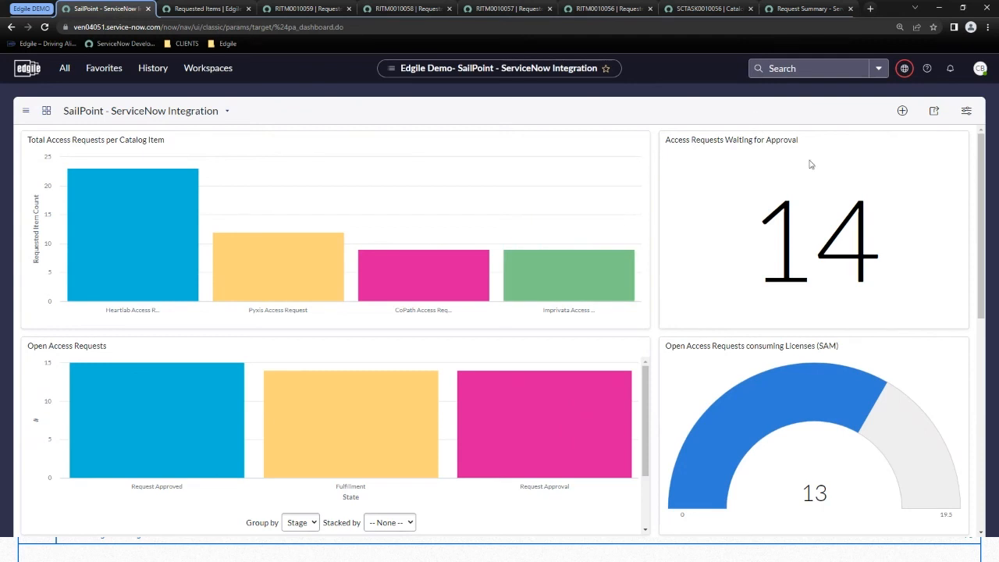
{"action": "mouse_move", "coordinate": [827, 163]}
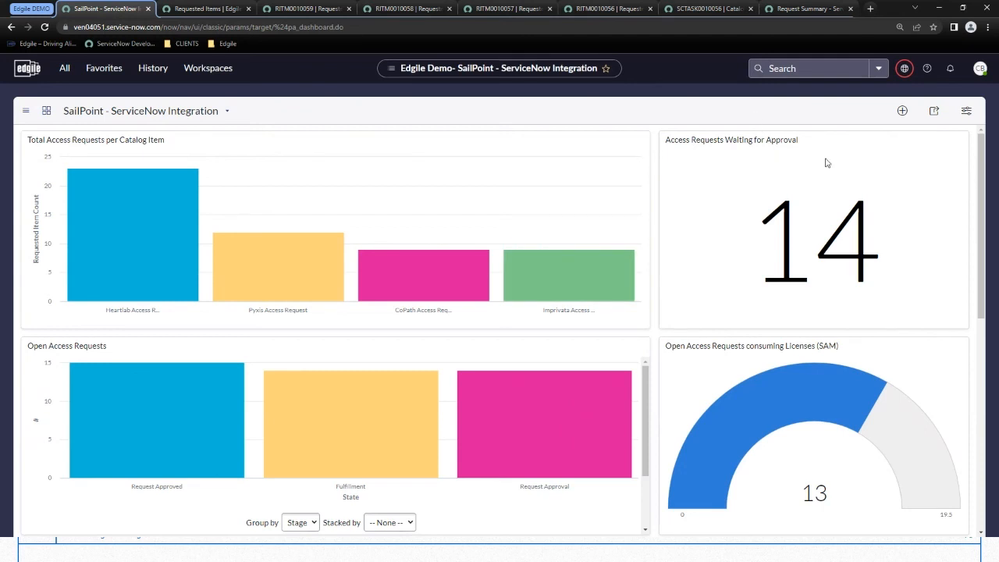
- Review the Open Access Requests chart, license gauge and business application reports on the dashboard
{"action": "scroll", "scroll_direction": "down", "scroll_amount": 3}
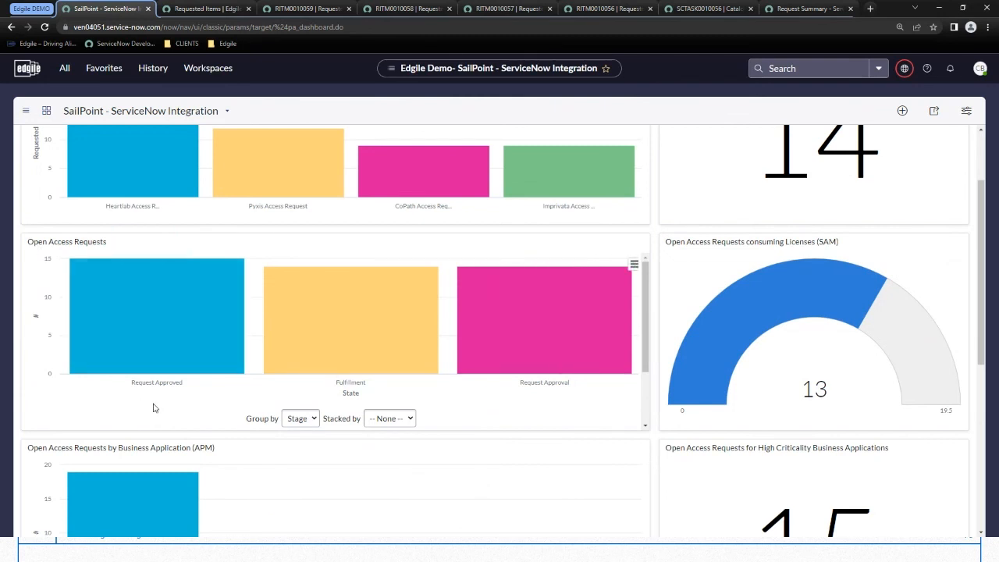
{"action": "mouse_move", "coordinate": [549, 356]}
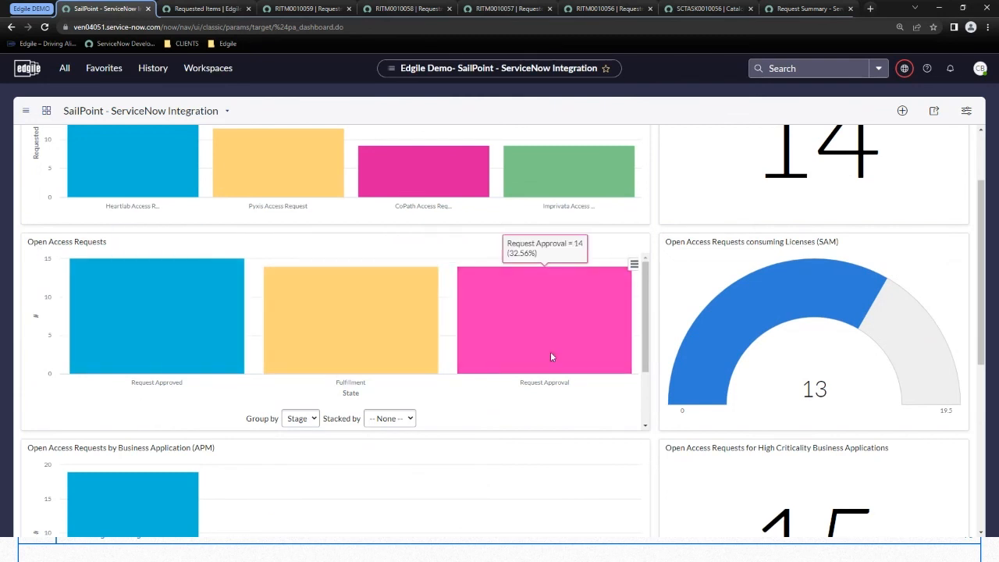
{"action": "mouse_move", "coordinate": [554, 356]}
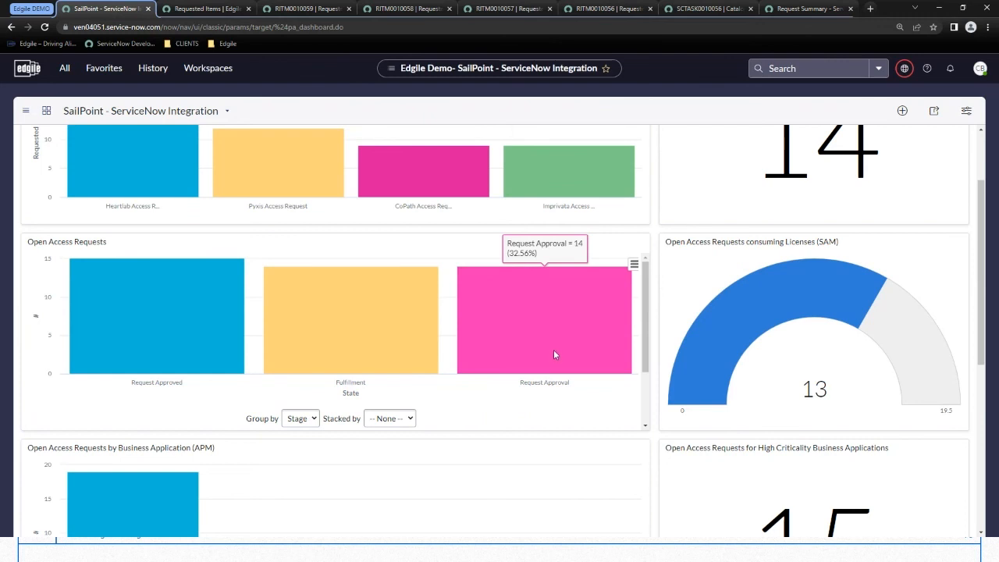
{"action": "mouse_move", "coordinate": [503, 325]}
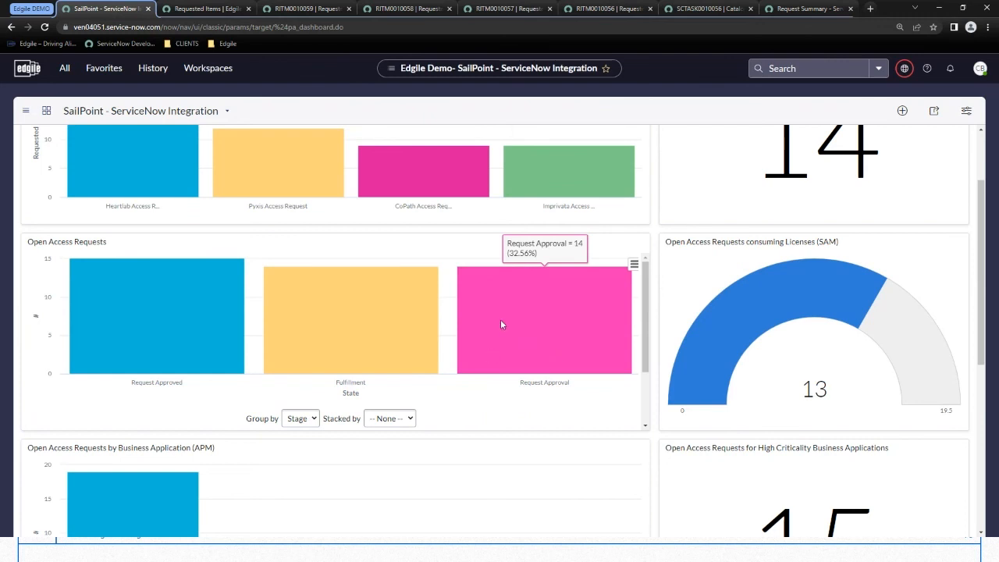
{"action": "mouse_move", "coordinate": [372, 331]}
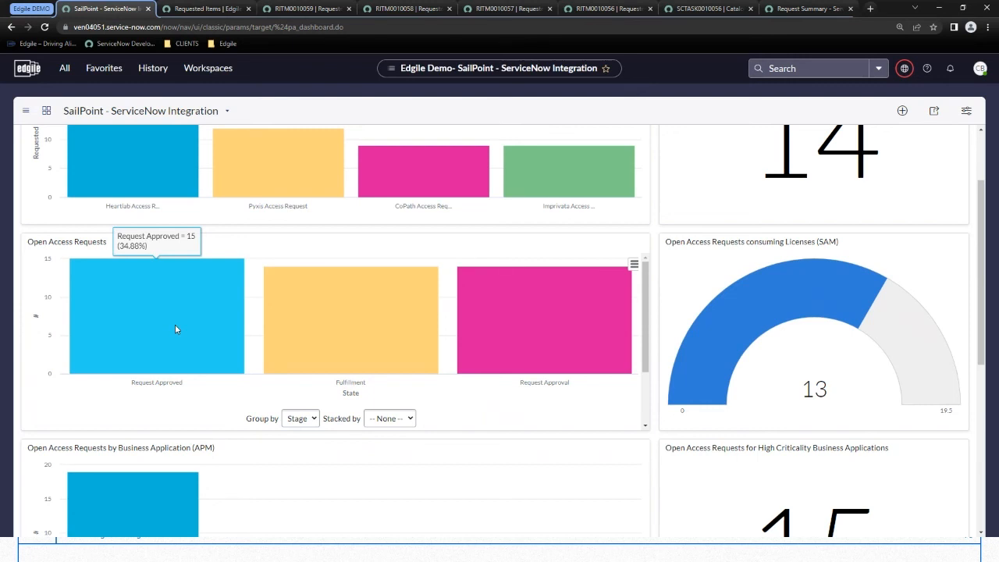
{"action": "mouse_move", "coordinate": [543, 320]}
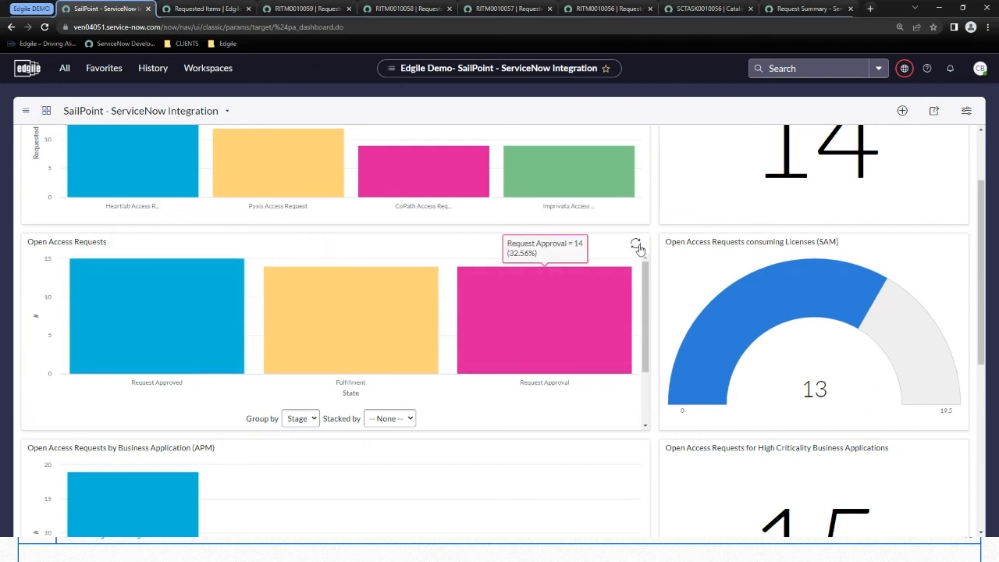
{"action": "scroll", "scroll_direction": "down", "scroll_amount": 3}
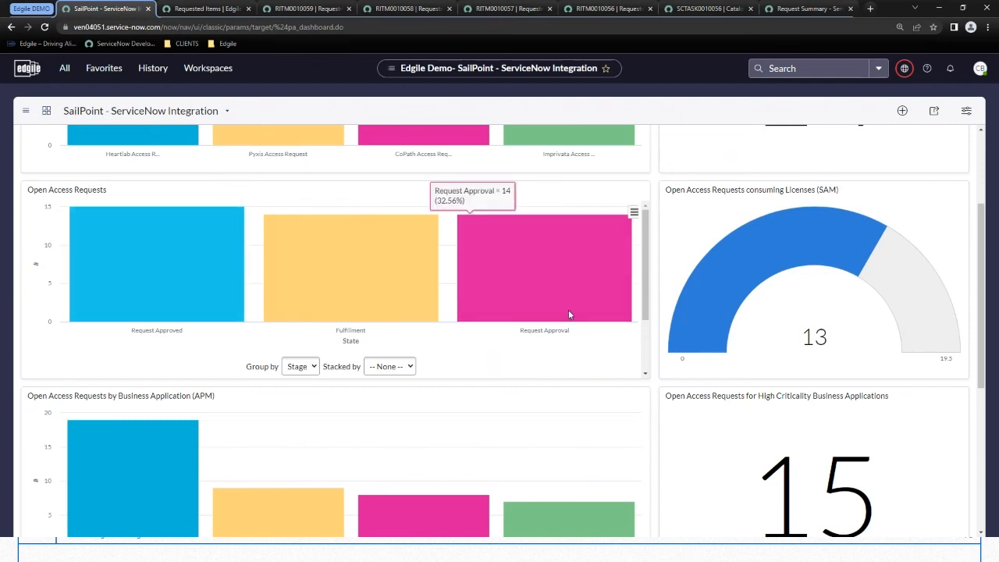
{"action": "mouse_move", "coordinate": [831, 271]}
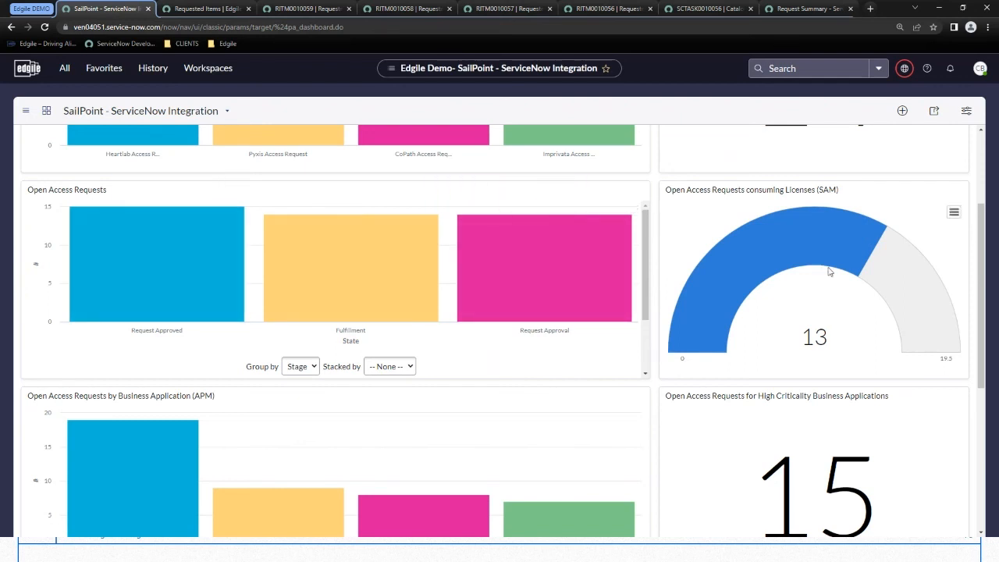
{"action": "mouse_move", "coordinate": [819, 262]}
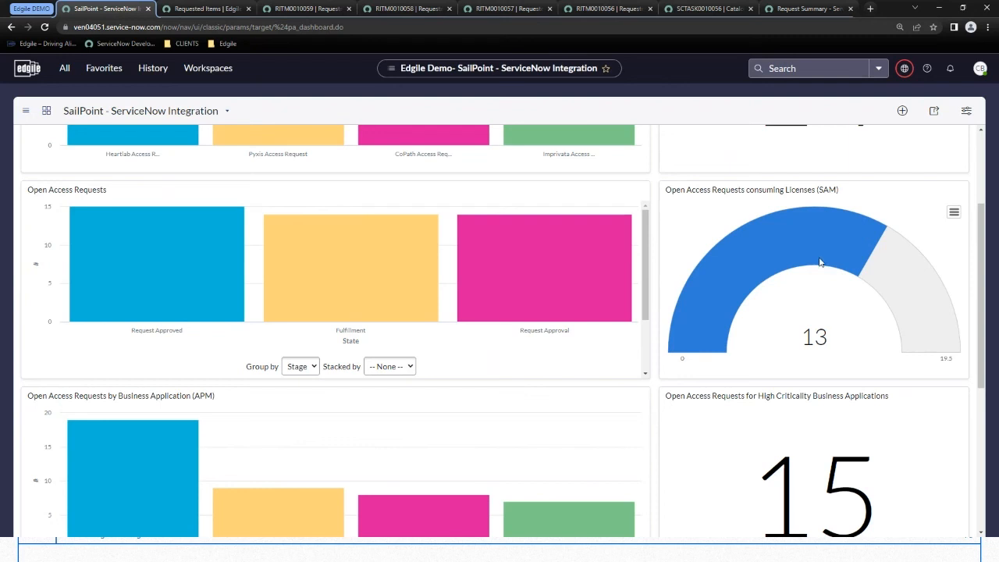
{"action": "mouse_move", "coordinate": [836, 256]}
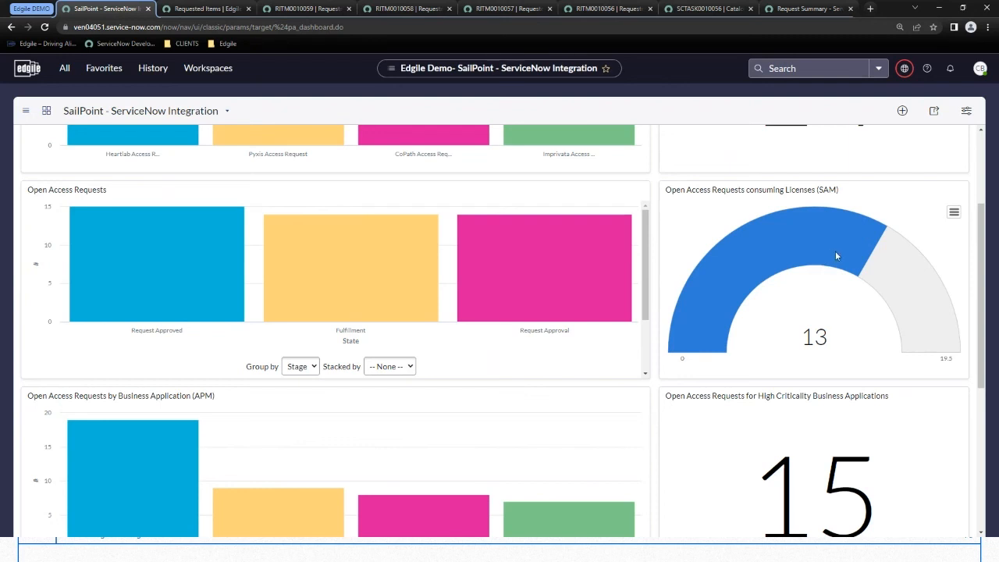
{"action": "mouse_move", "coordinate": [655, 338]}
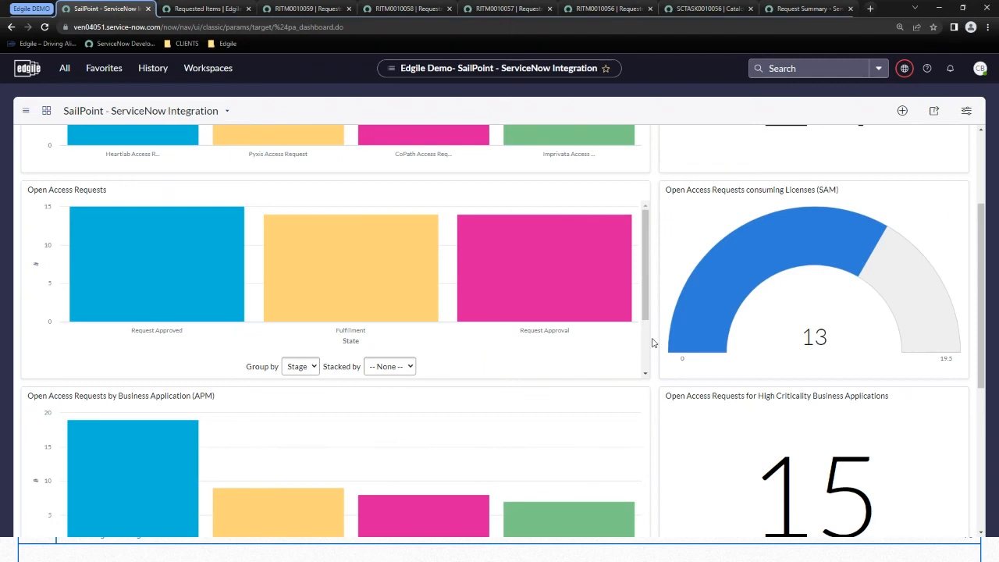
- Scroll the dashboard down to the High Criticality count of 15 and the SailPoint integration errors list
{"action": "scroll", "scroll_direction": "down", "scroll_amount": 3}
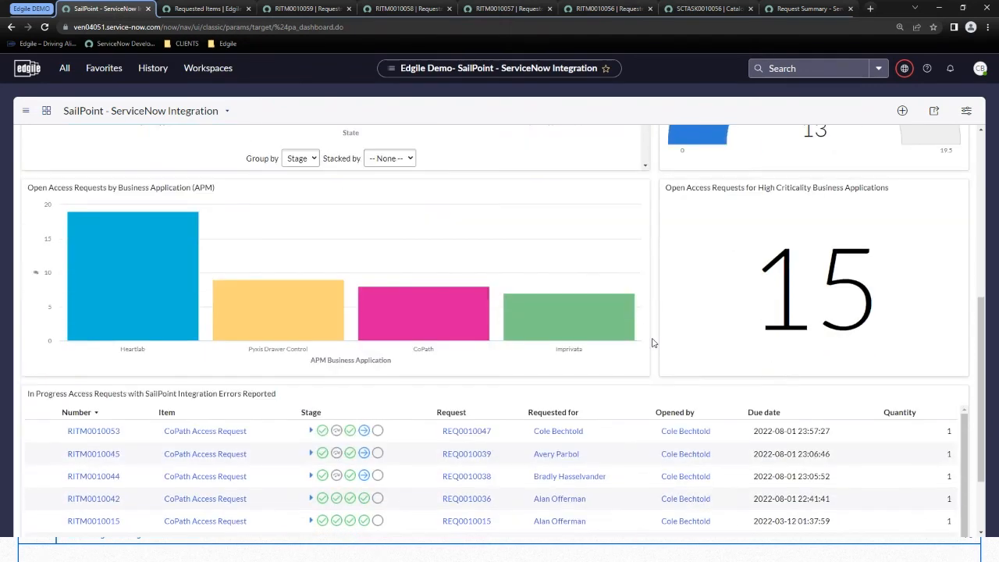
{"action": "scroll", "scroll_direction": "down", "scroll_amount": 3}
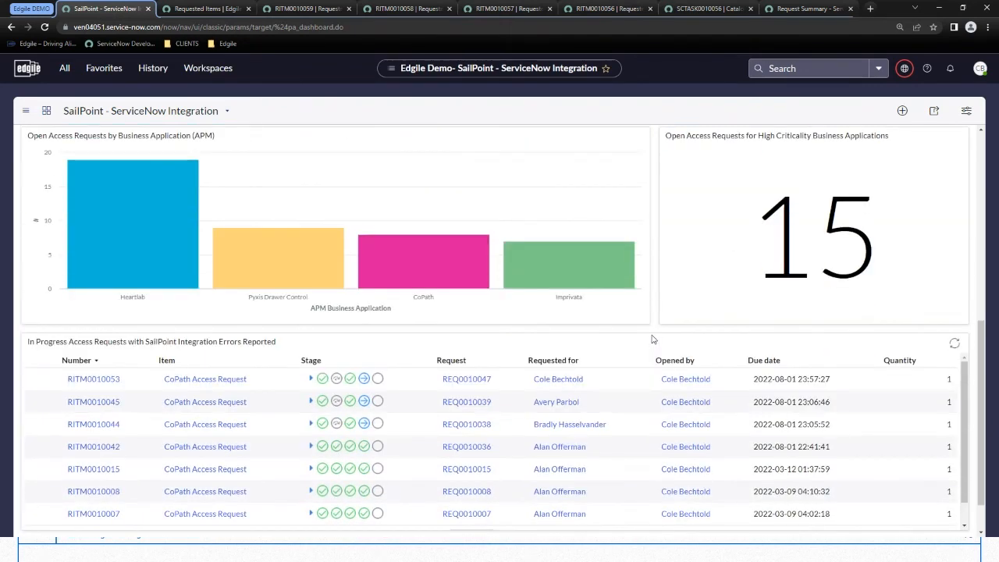
{"action": "mouse_move", "coordinate": [153, 169]}
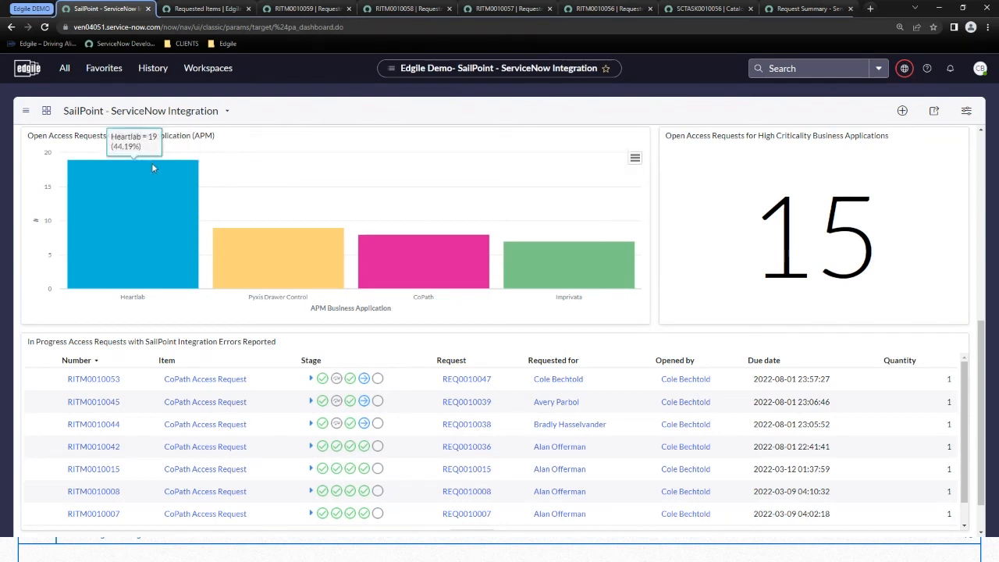
{"action": "mouse_move", "coordinate": [632, 331]}
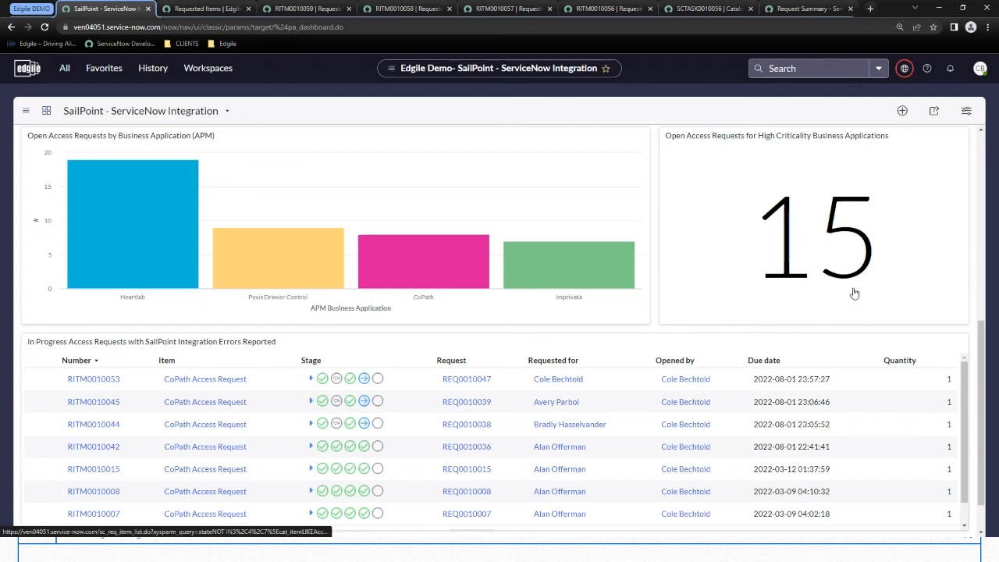
{"action": "mouse_move", "coordinate": [849, 329]}
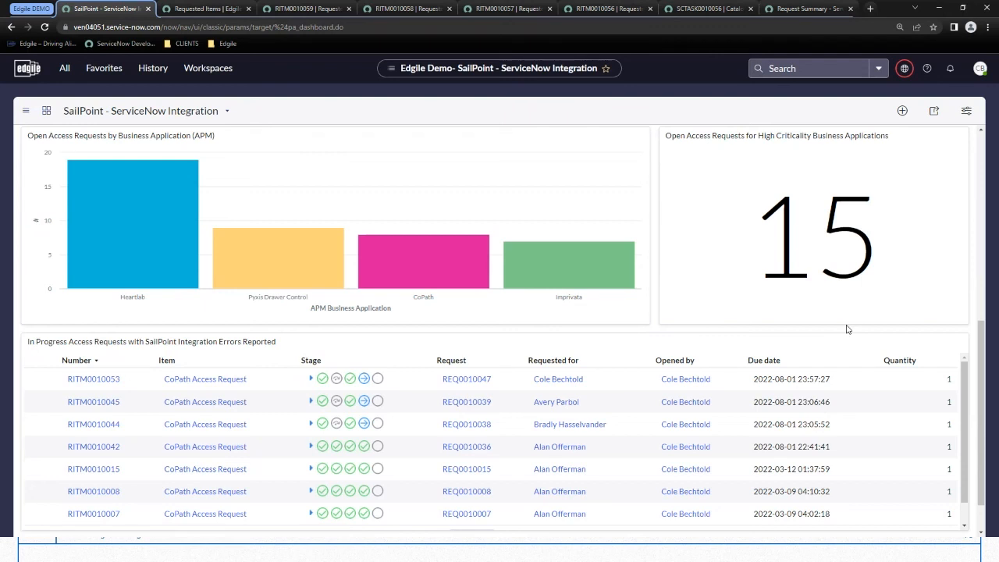
{"action": "mouse_move", "coordinate": [835, 247]}
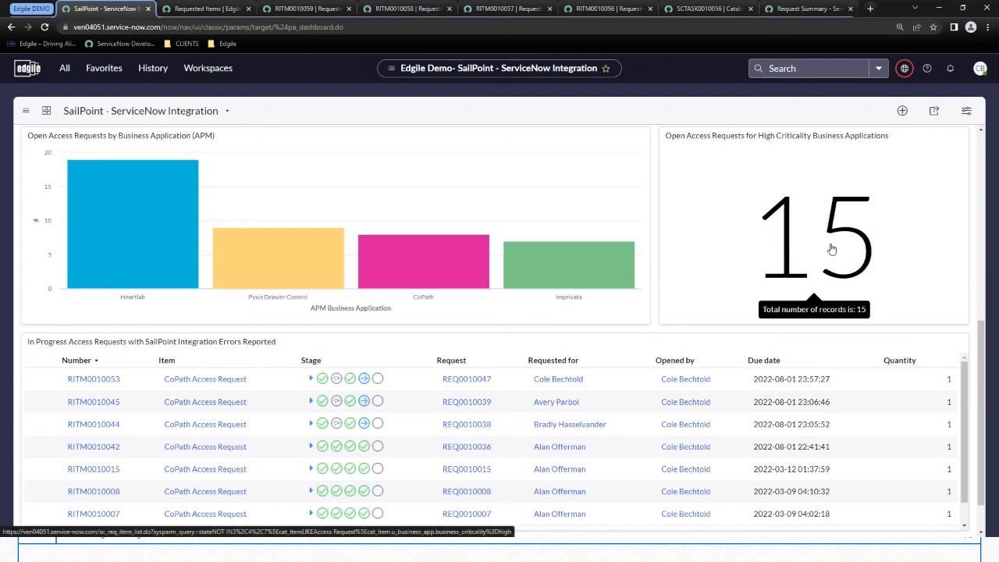
- Scroll to the dashboard bottom to show all seven CoPath access requests with integration errors
{"action": "scroll", "scroll_direction": "down", "scroll_amount": 3}
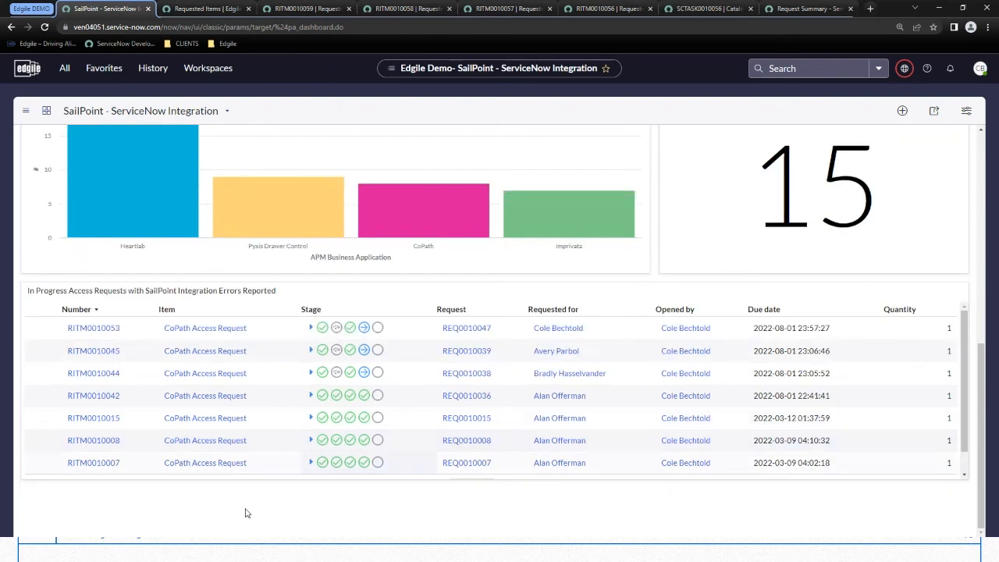
{"action": "mouse_move", "coordinate": [197, 516]}
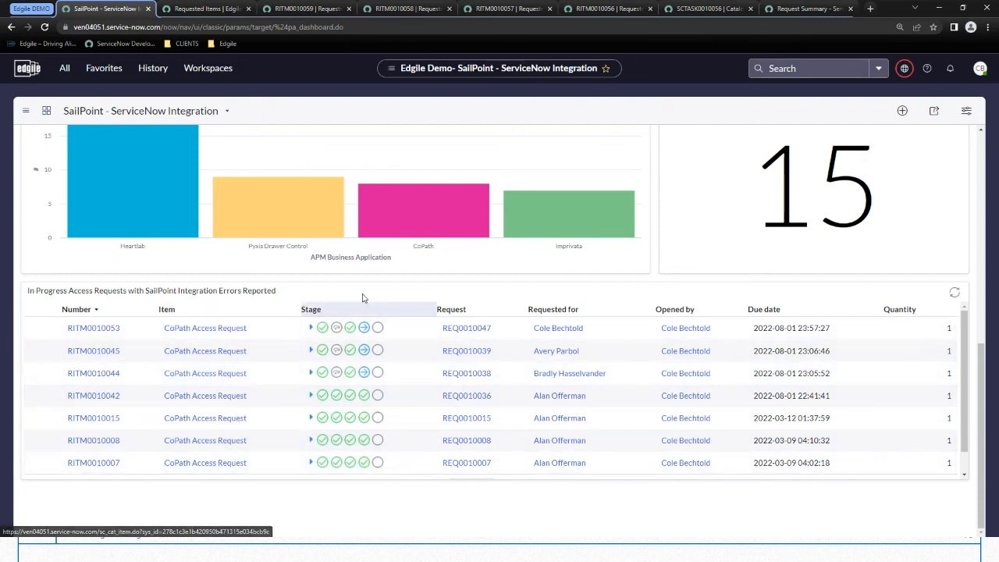
{"action": "mouse_move", "coordinate": [373, 293]}
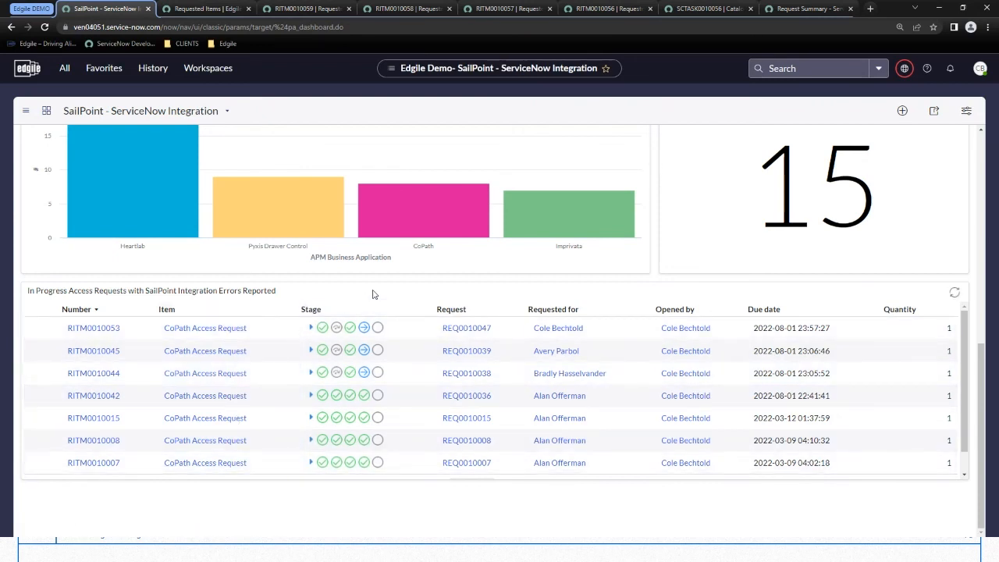